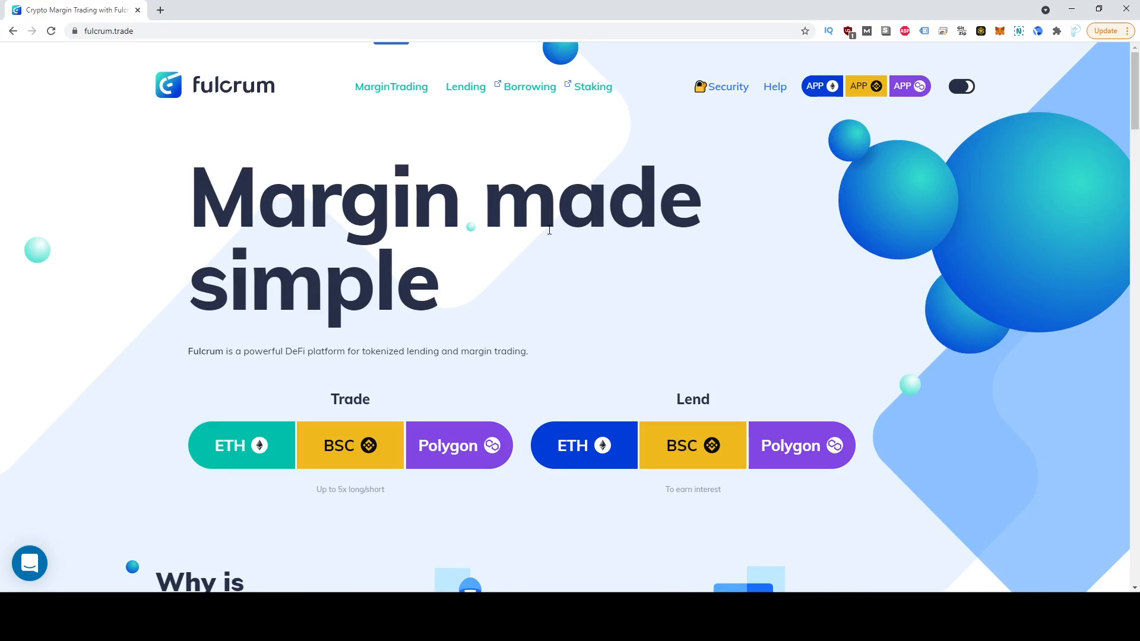
pyautogui.moveTo(504, 162)
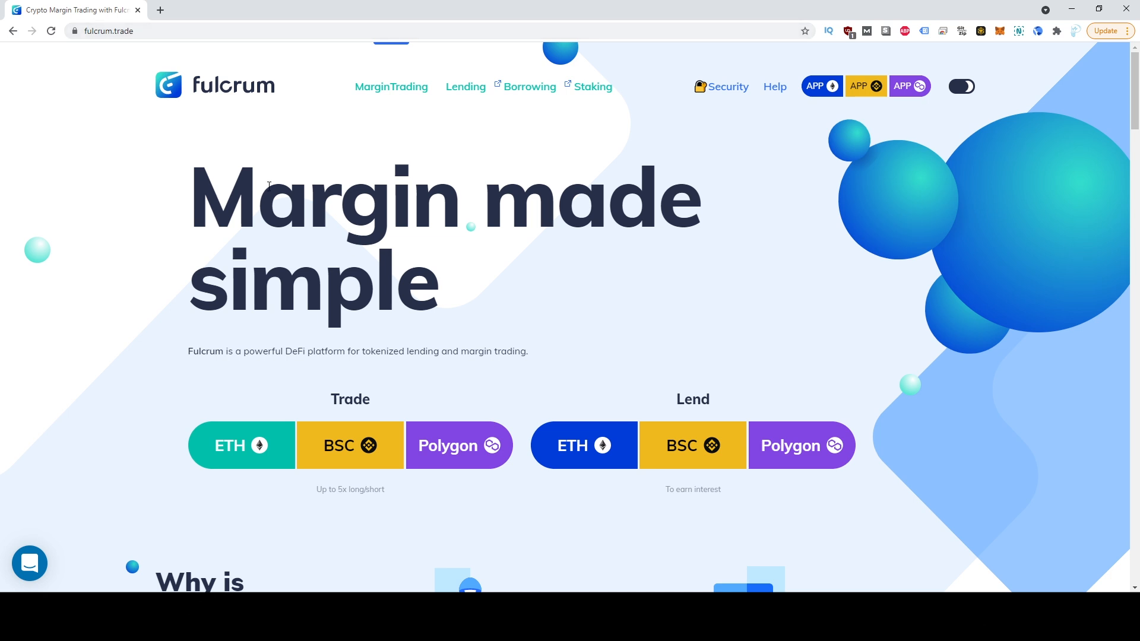
# Drag the hypothetical ETH price rise up to +70%.
pyautogui.scroll(-3)
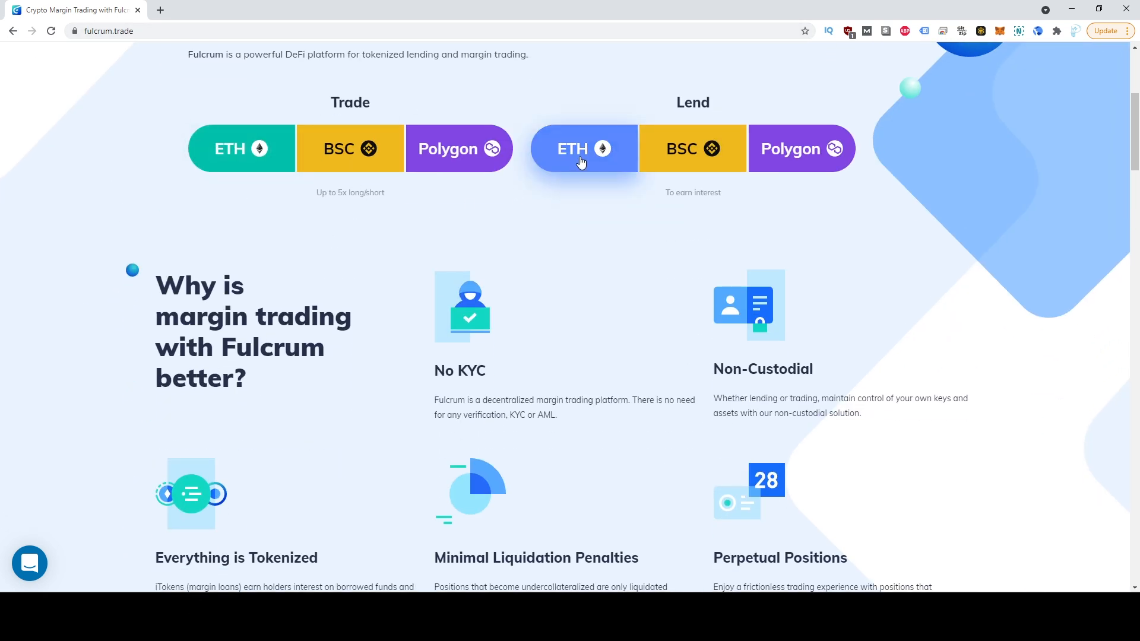
pyautogui.scroll(-3)
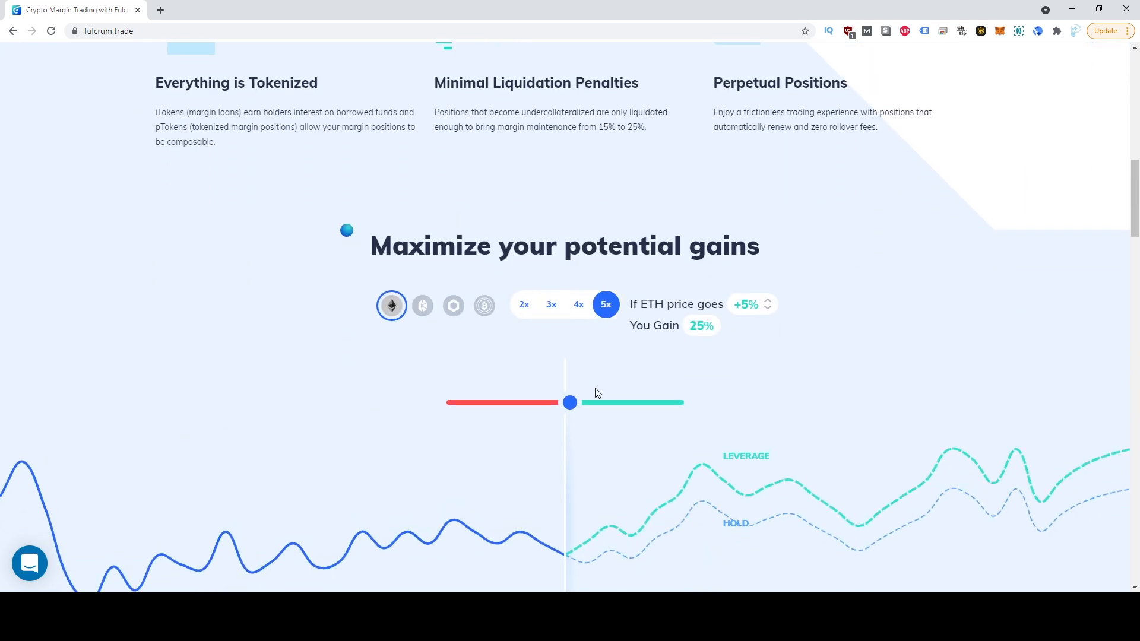
pyautogui.moveTo(570, 402); pyautogui.dragTo(606, 402)
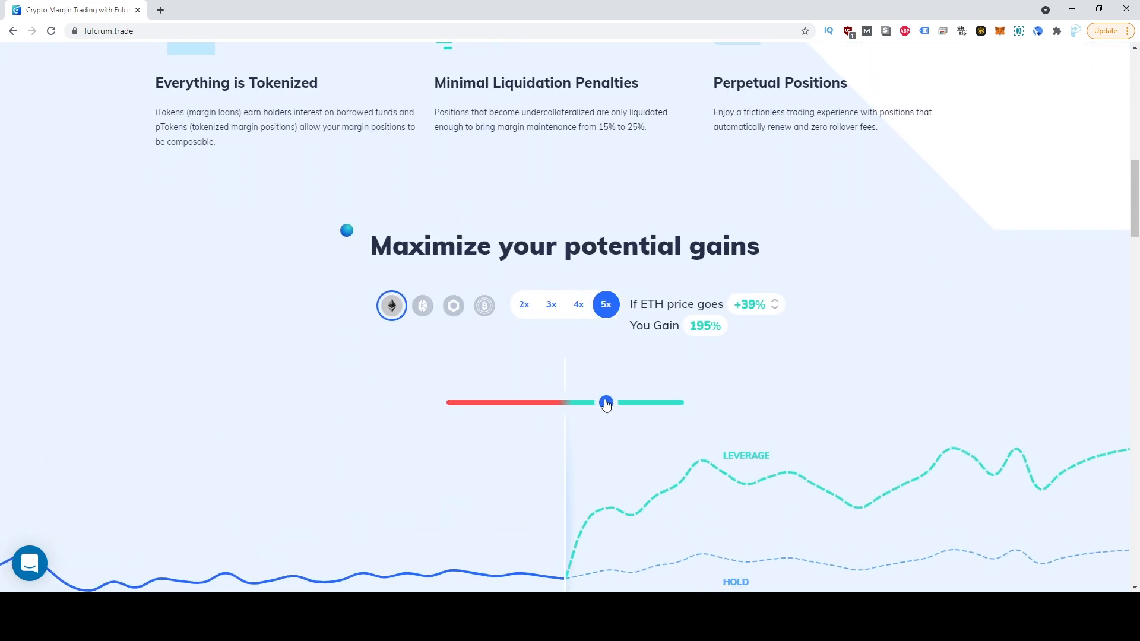
pyautogui.moveTo(606, 402); pyautogui.dragTo(638, 403)
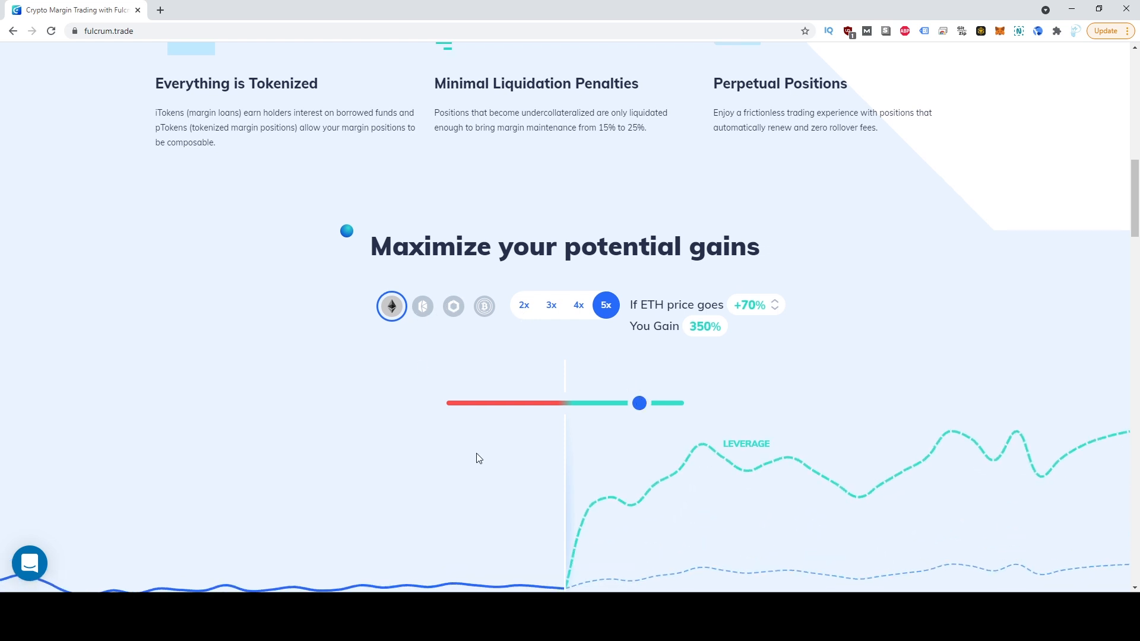
pyautogui.scroll(3)
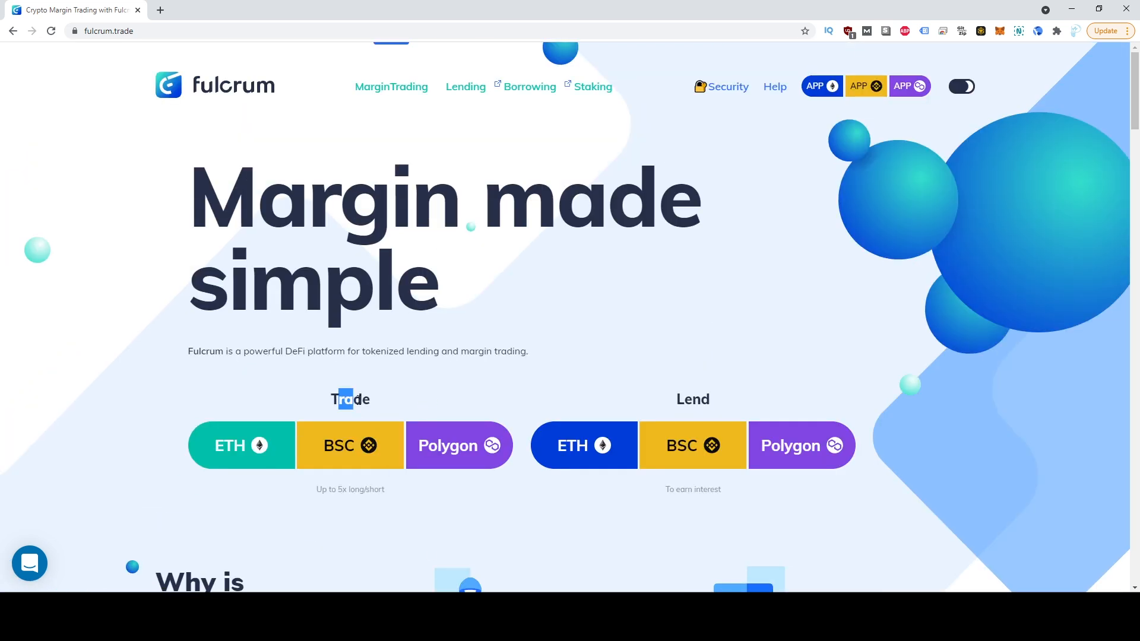
pyautogui.moveTo(456, 434)
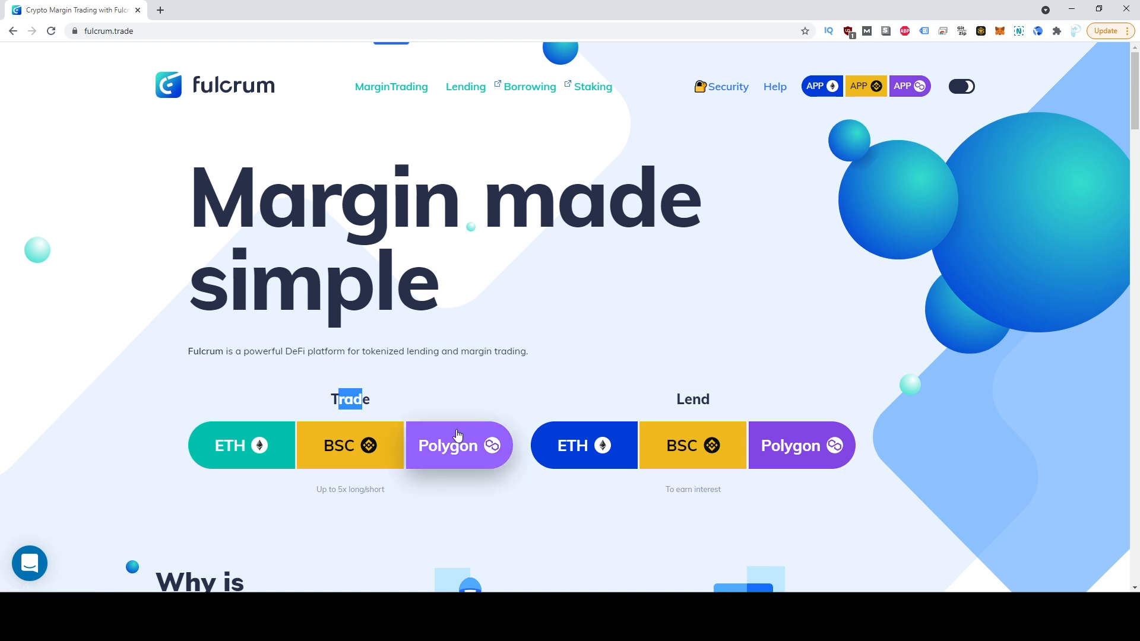
# Open Polygon ETH/USDT trading, try 5x long leverage and return to 2x.
pyautogui.click(458, 445)
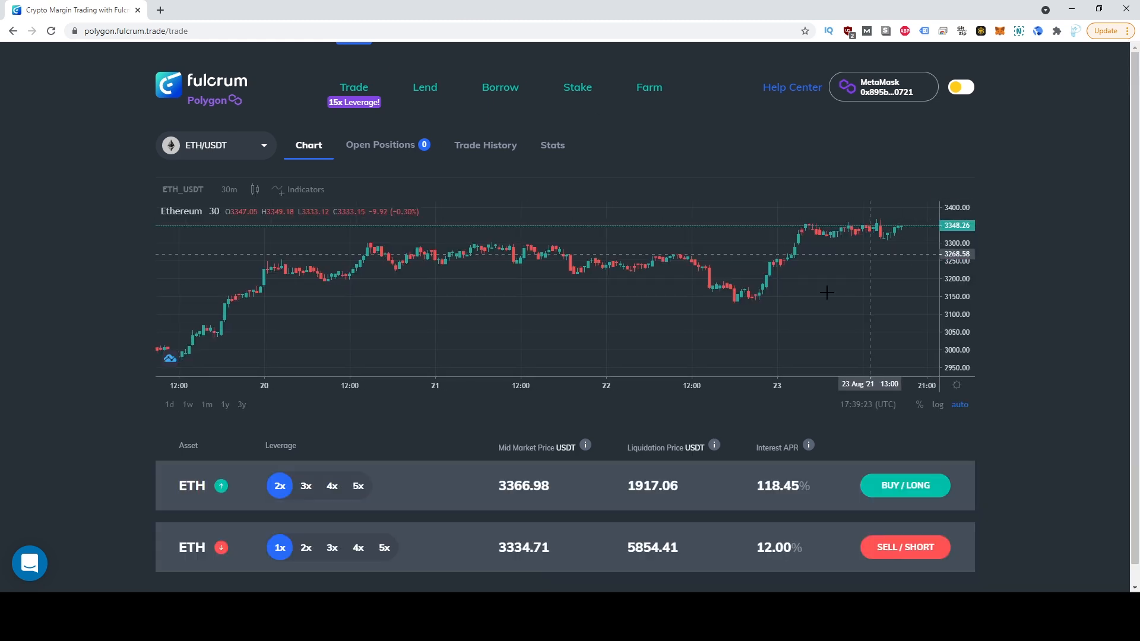
pyautogui.click(215, 145)
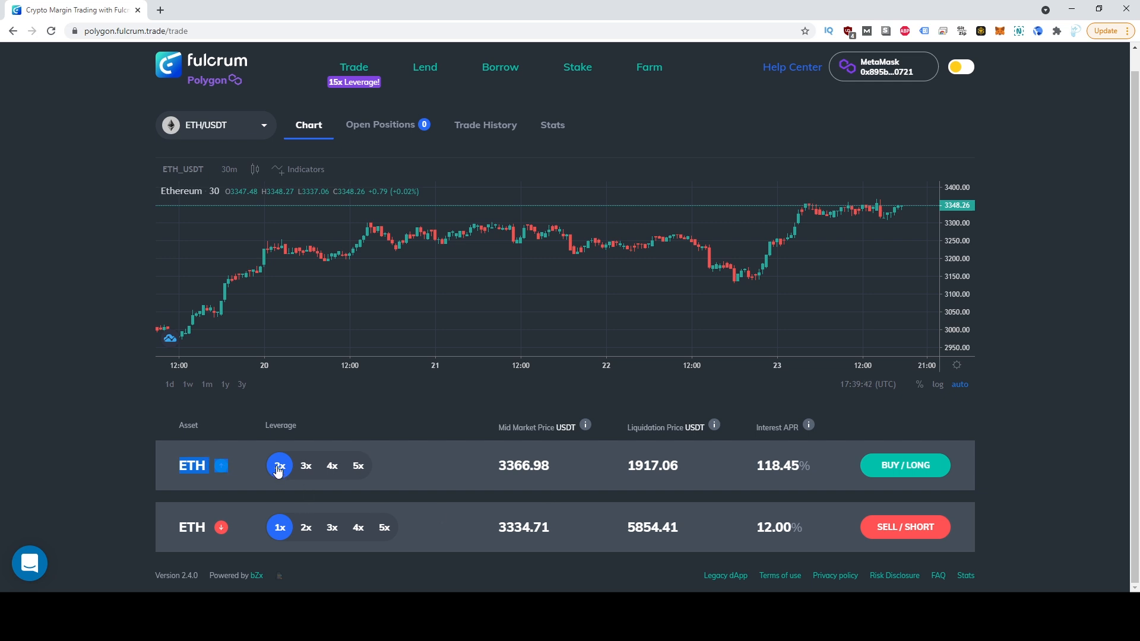
pyautogui.click(348, 465)
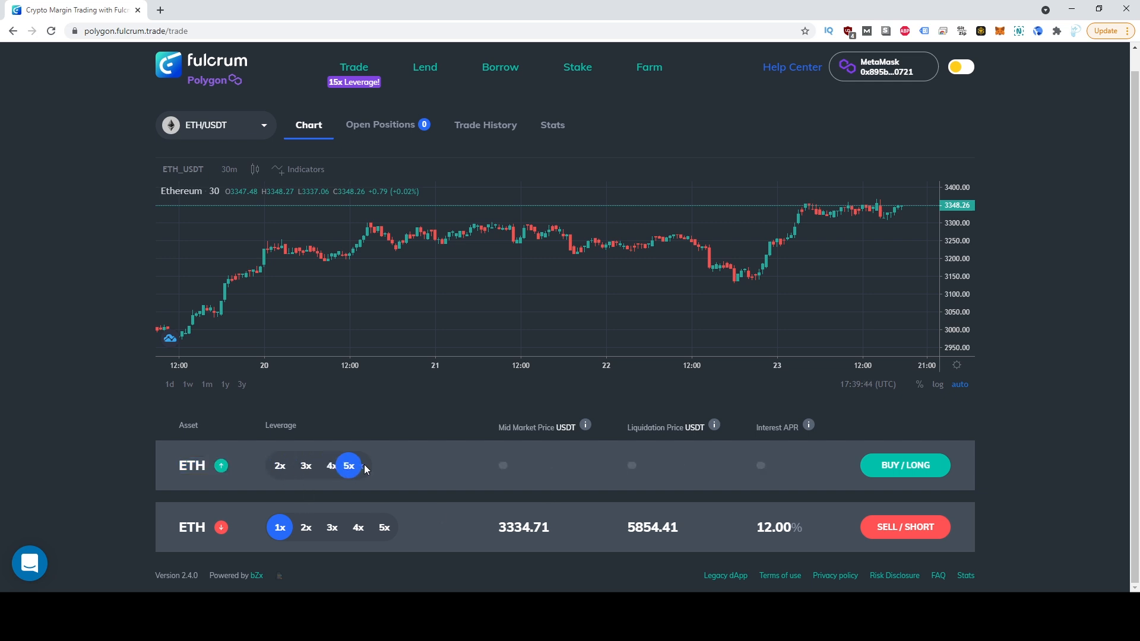
pyautogui.click(279, 465)
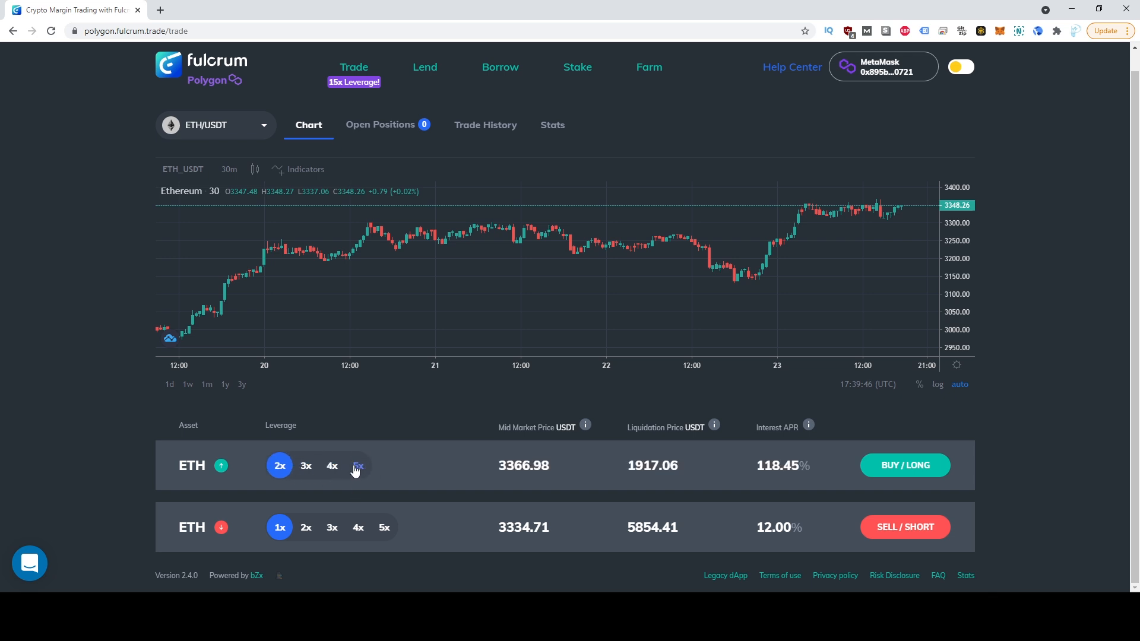
pyautogui.moveTo(480, 471)
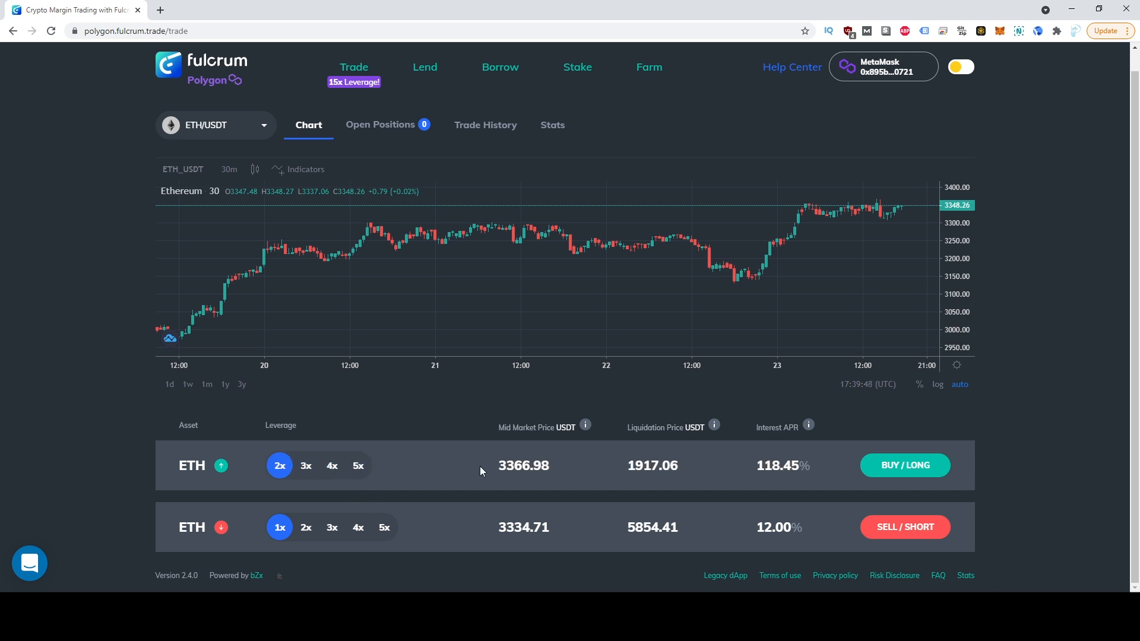
pyautogui.doubleClick(515, 465)
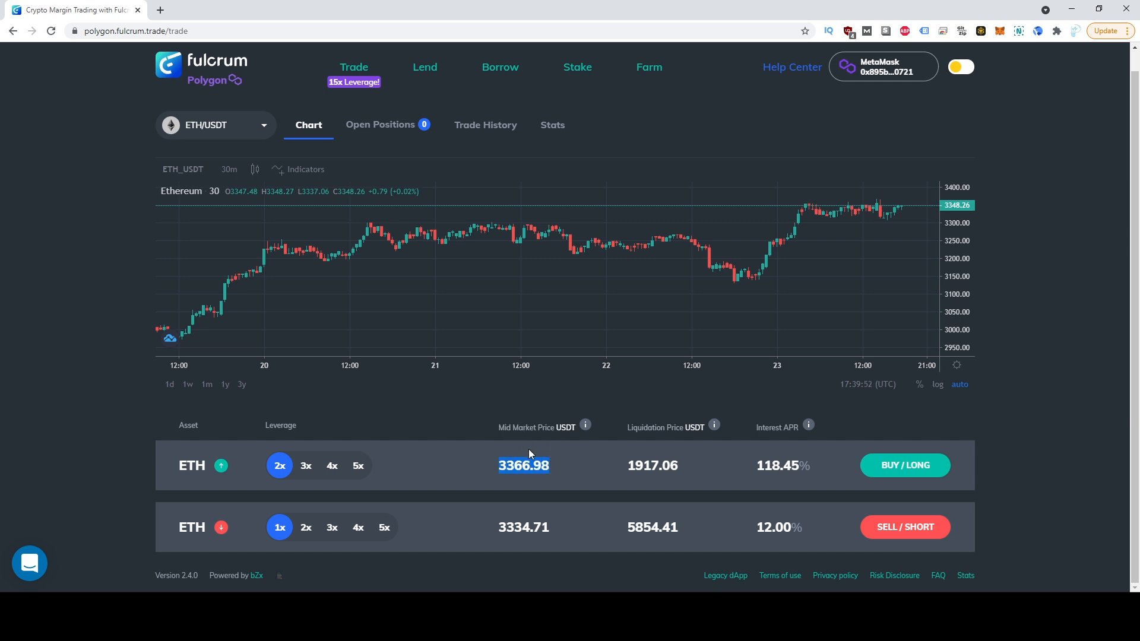
pyautogui.moveTo(623, 474)
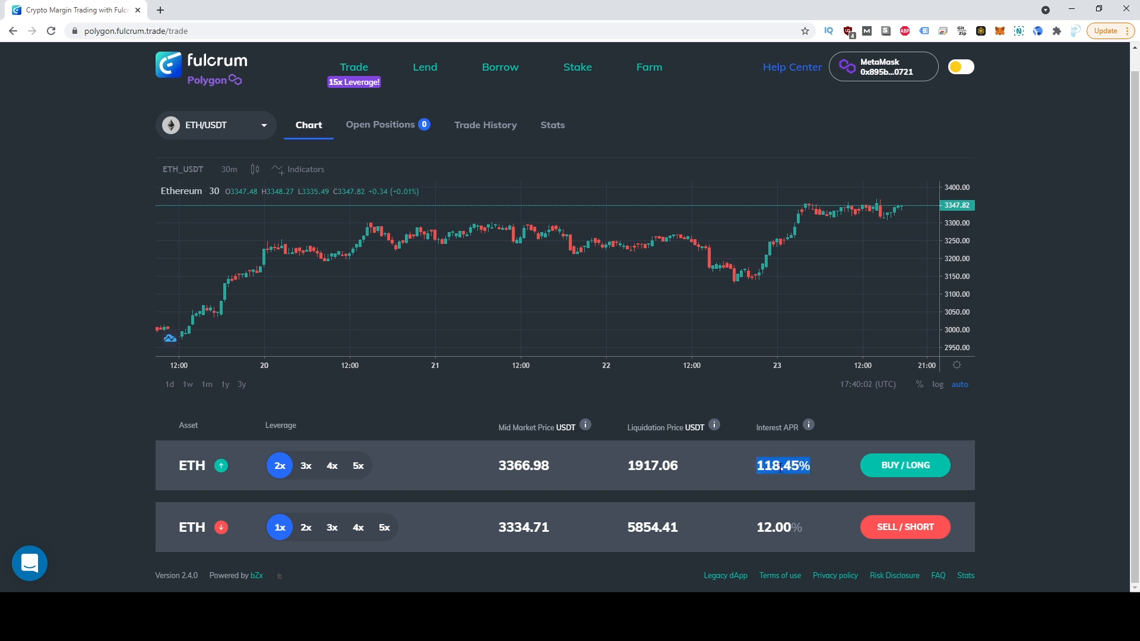
pyautogui.moveTo(783, 466)
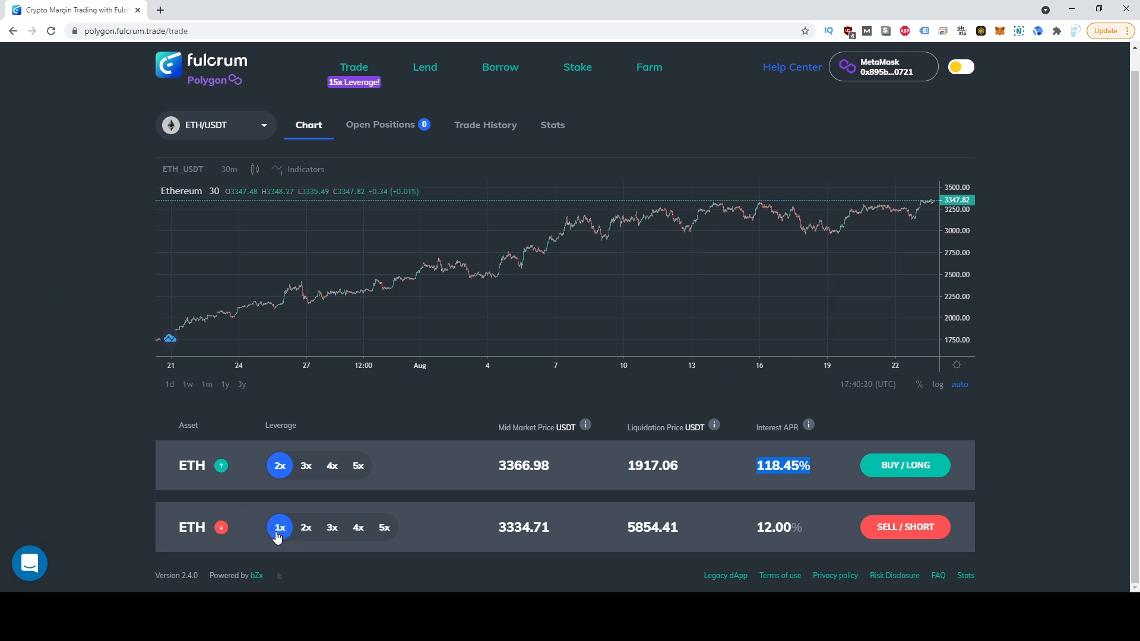
pyautogui.moveTo(268, 543)
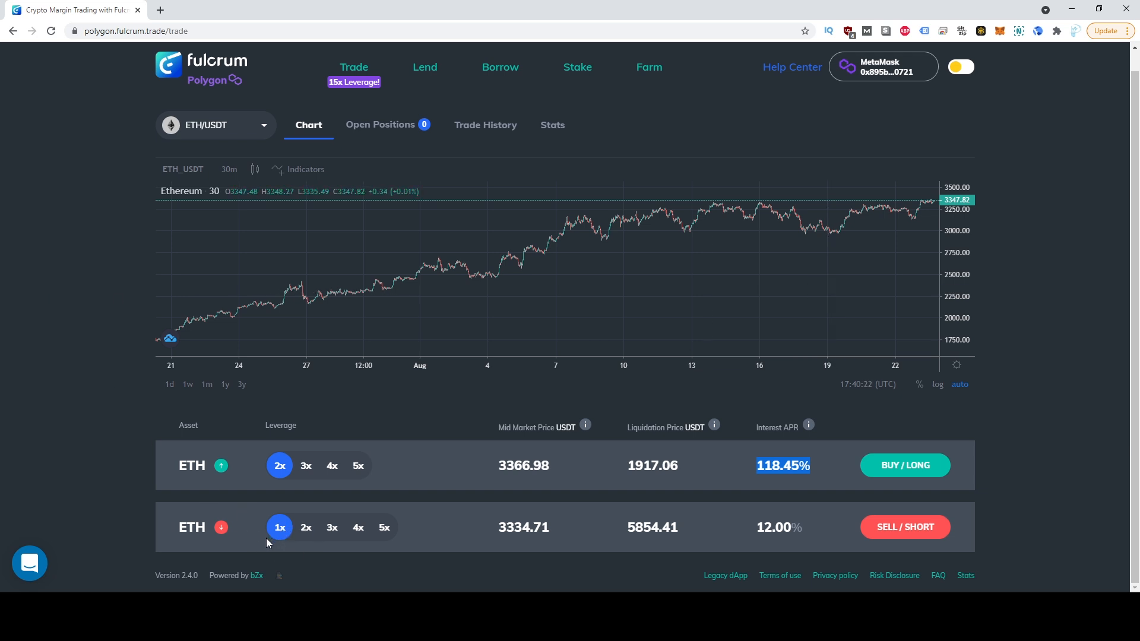
# Submit a 2x ETH short with 49.91 USDT collateral and 0.01 estimated fee.
pyautogui.click(306, 527)
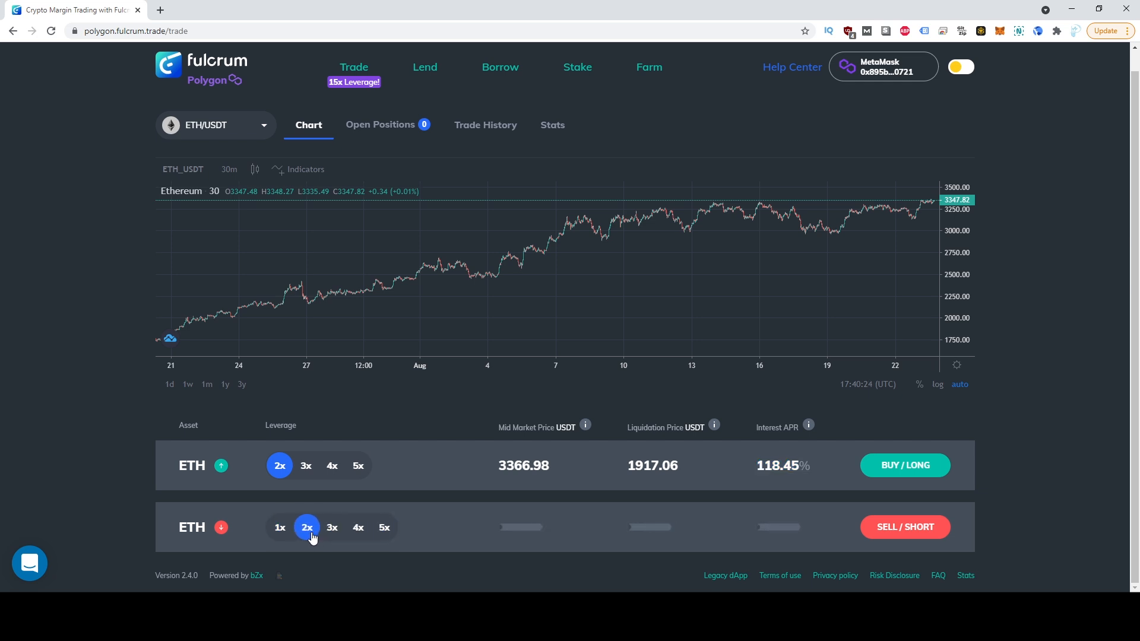
pyautogui.moveTo(331, 528)
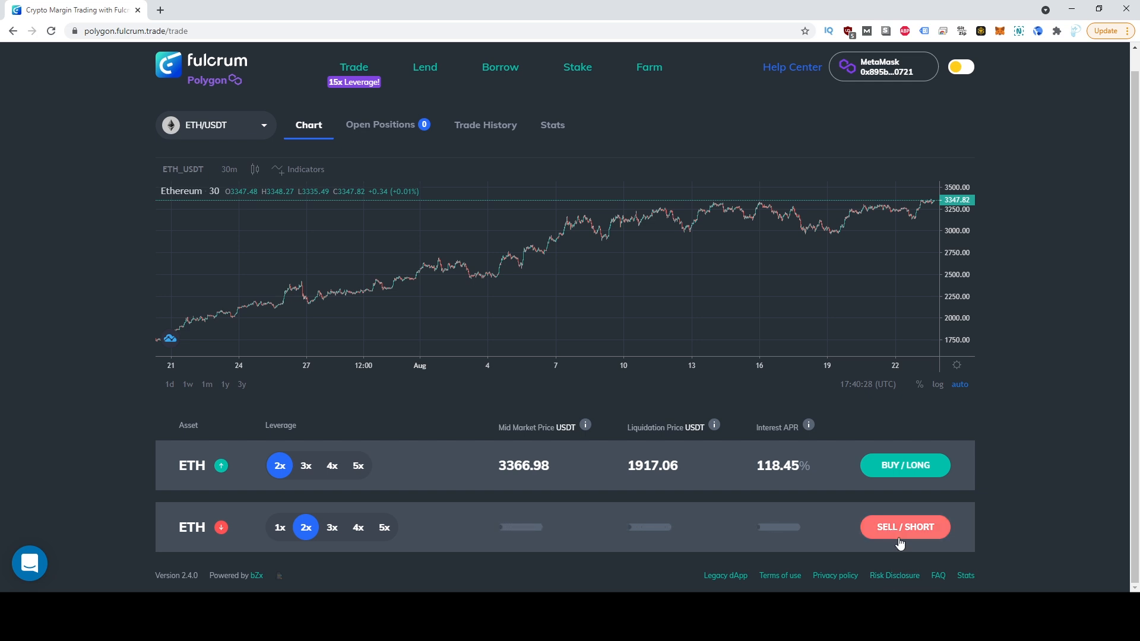
pyautogui.click(904, 527)
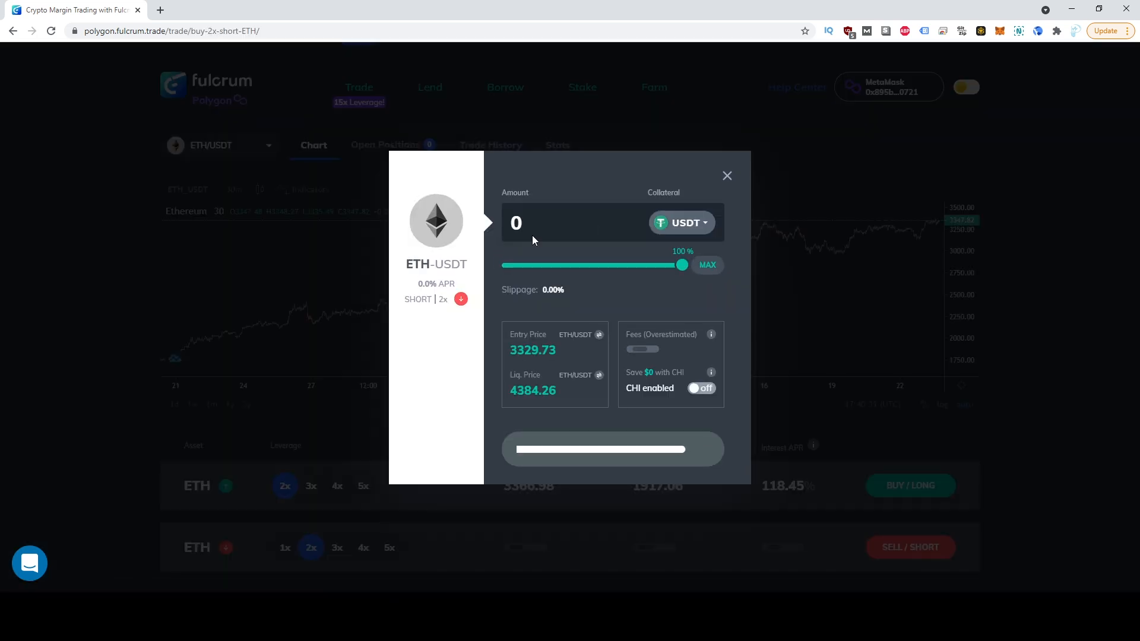
pyautogui.click(705, 265)
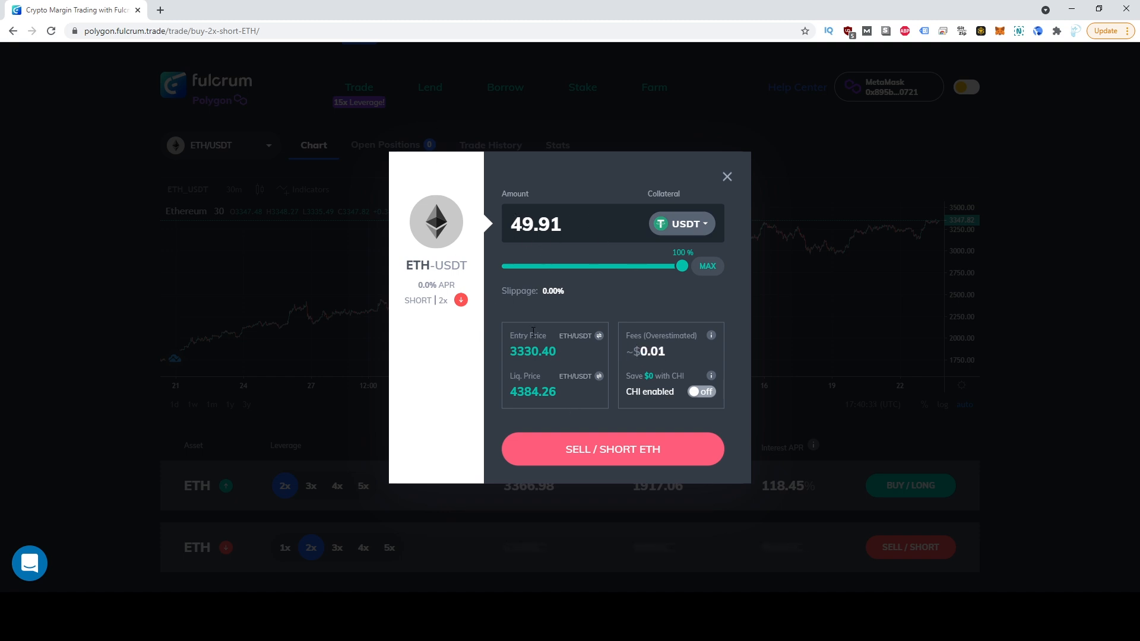
pyautogui.moveTo(420, 375)
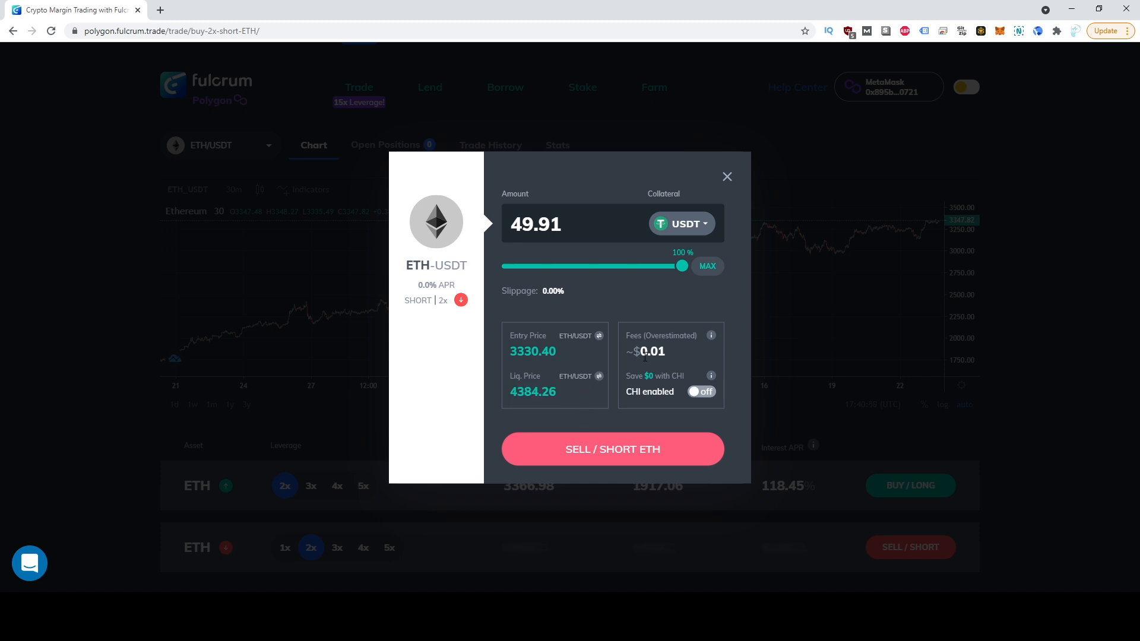
pyautogui.doubleClick(650, 350)
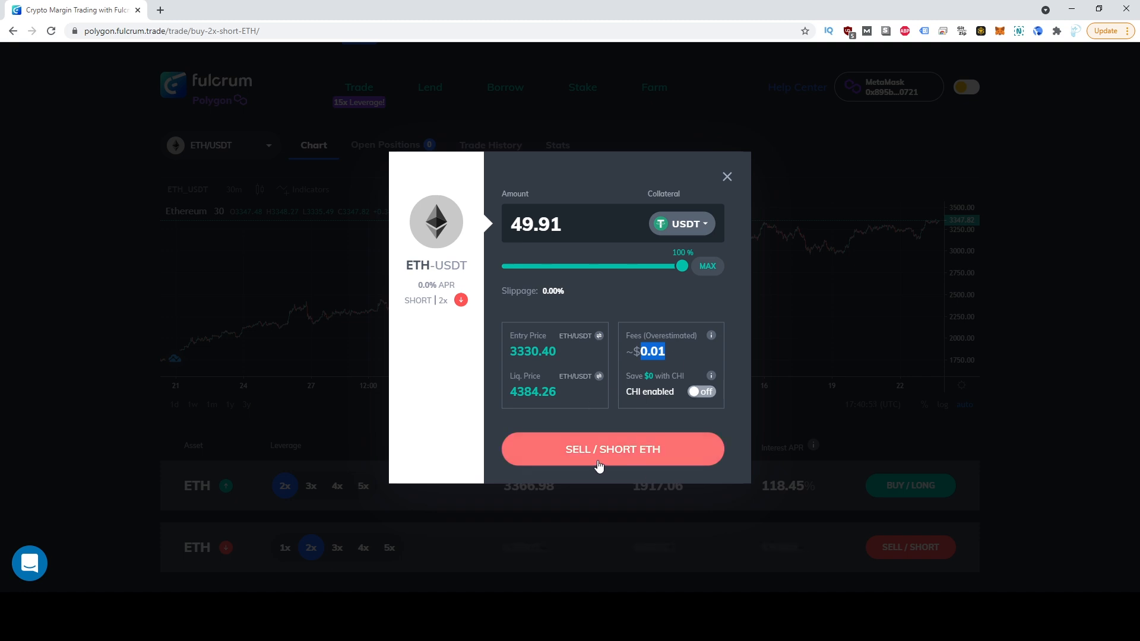
pyautogui.click(726, 177)
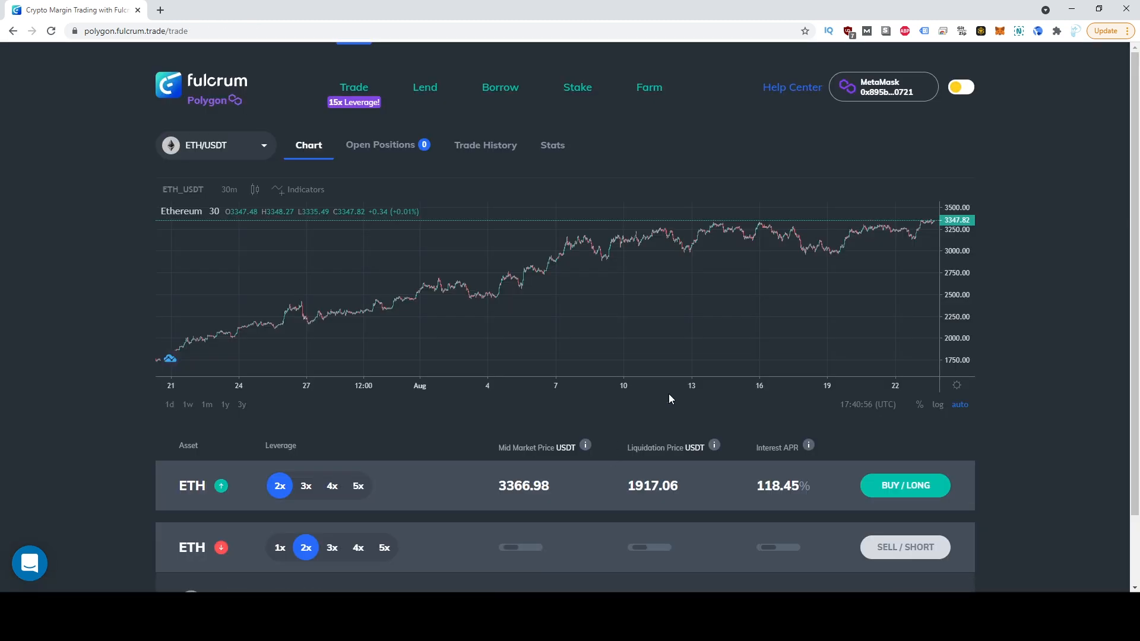
# Lower the MetaMask gas price to 3 and confirm the short transaction.
pyautogui.click(904, 485)
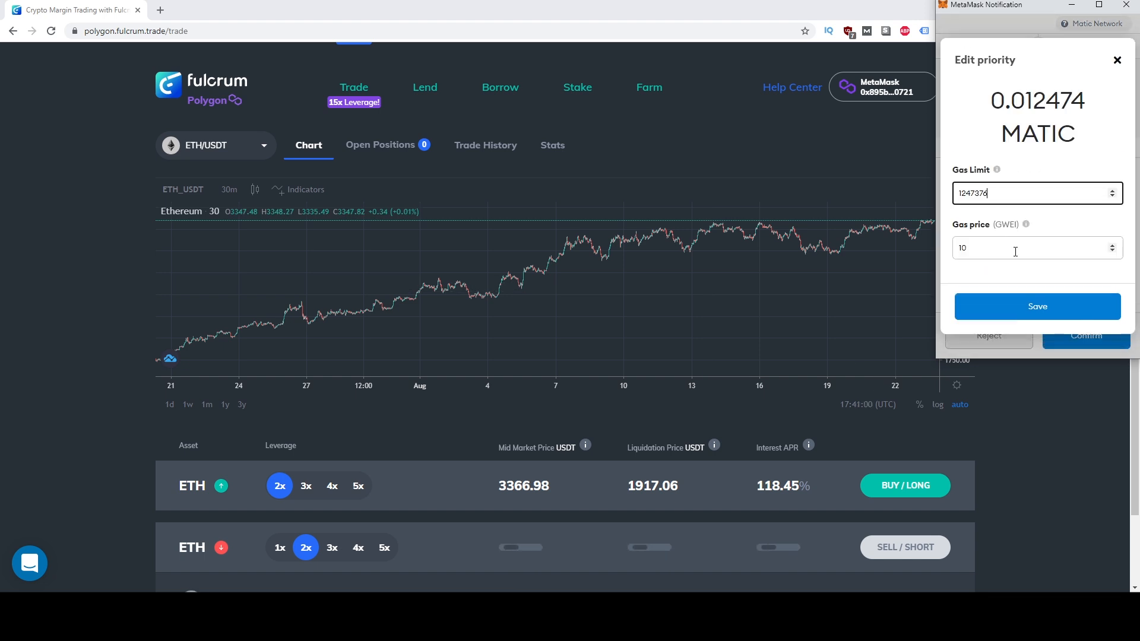
pyautogui.write('3')
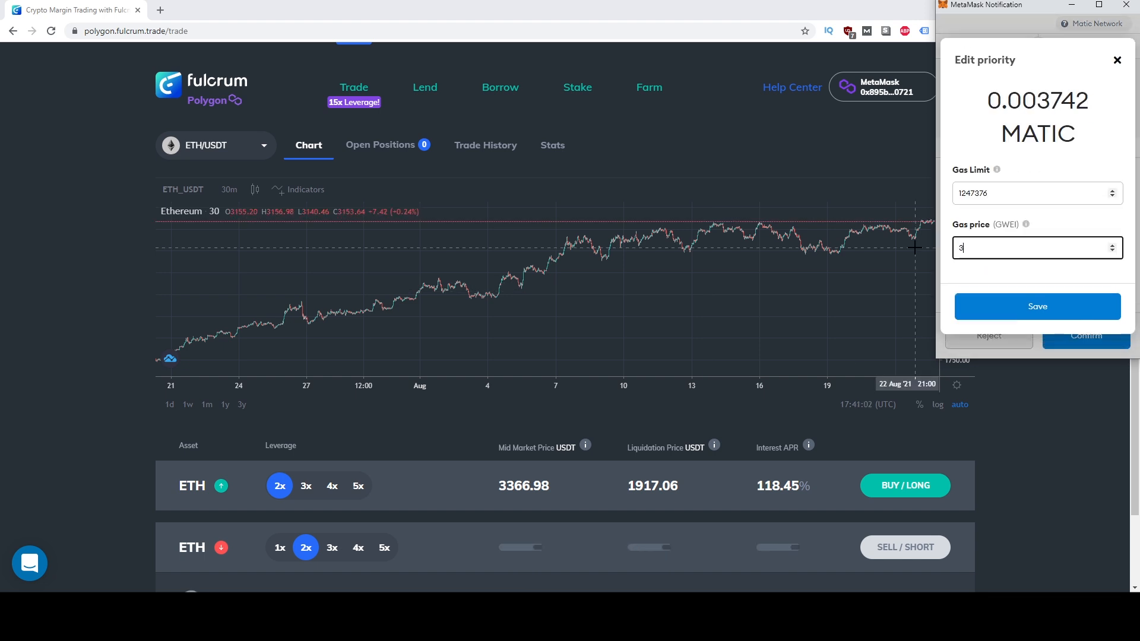
pyautogui.click(1036, 307)
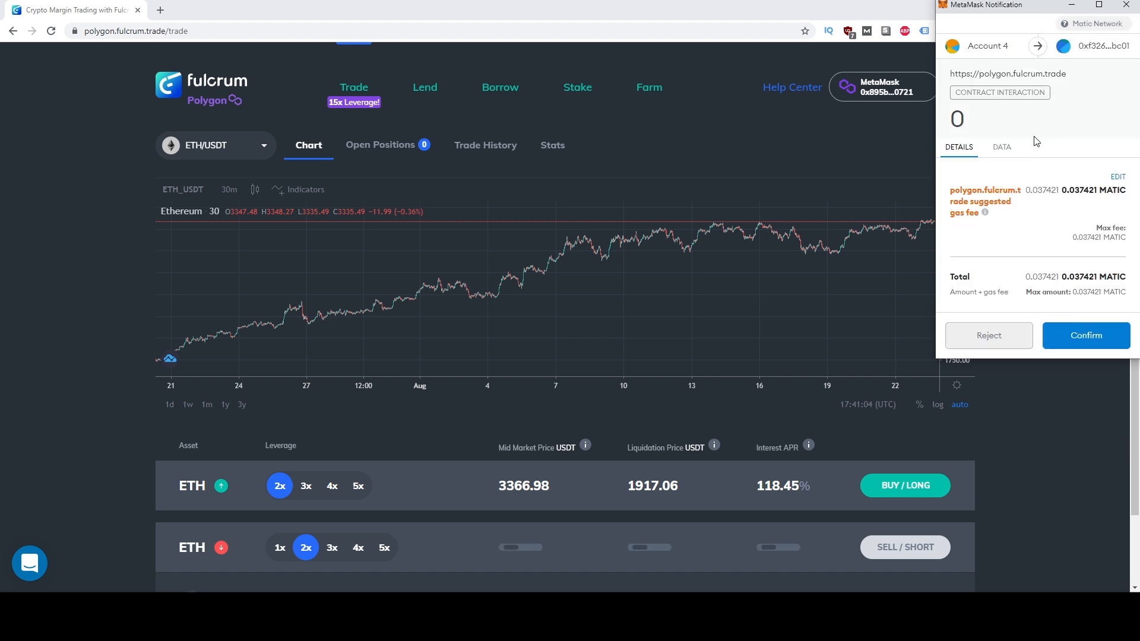
pyautogui.click(1084, 335)
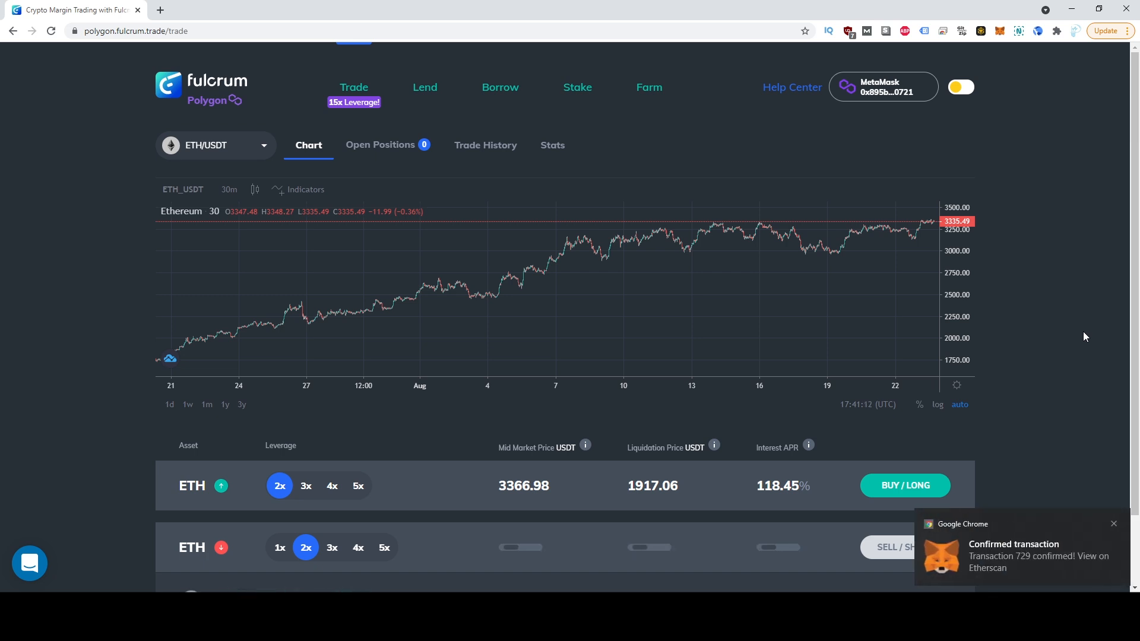
# Show the open 2x ETH short's profit in USDT, reading -0.88.
pyautogui.scroll(-3)
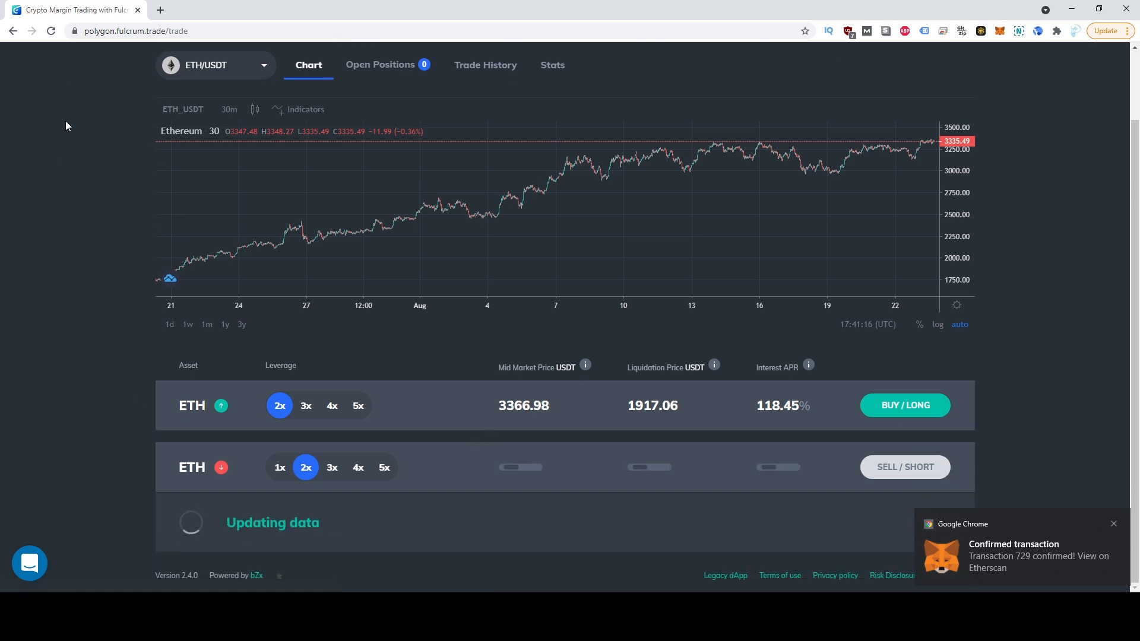
pyautogui.click(904, 467)
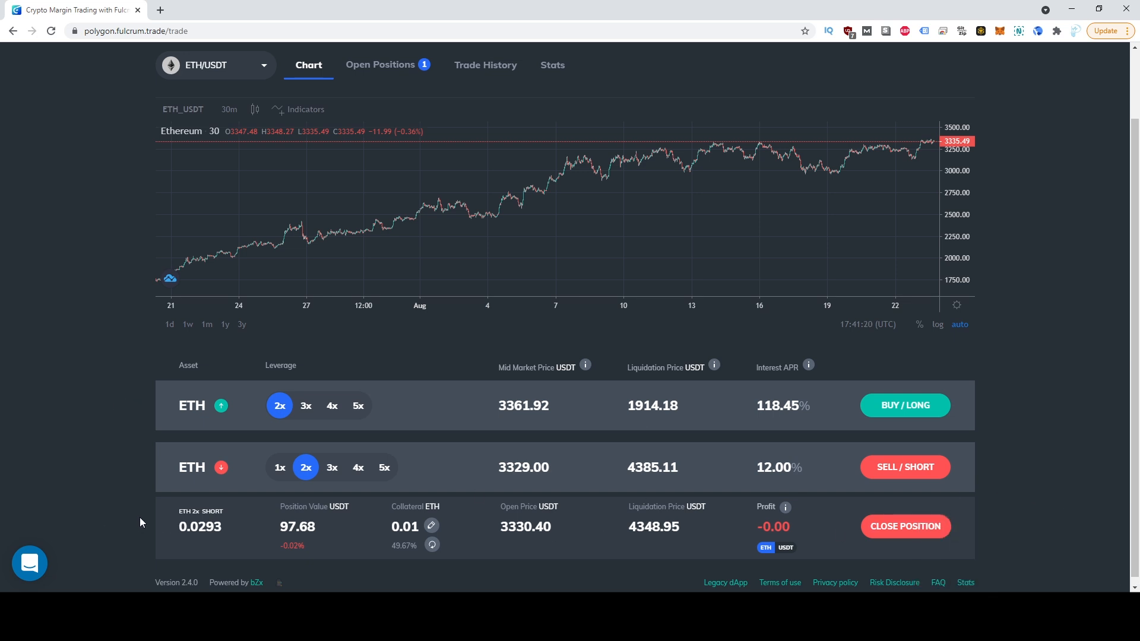
pyautogui.doubleClick(199, 525)
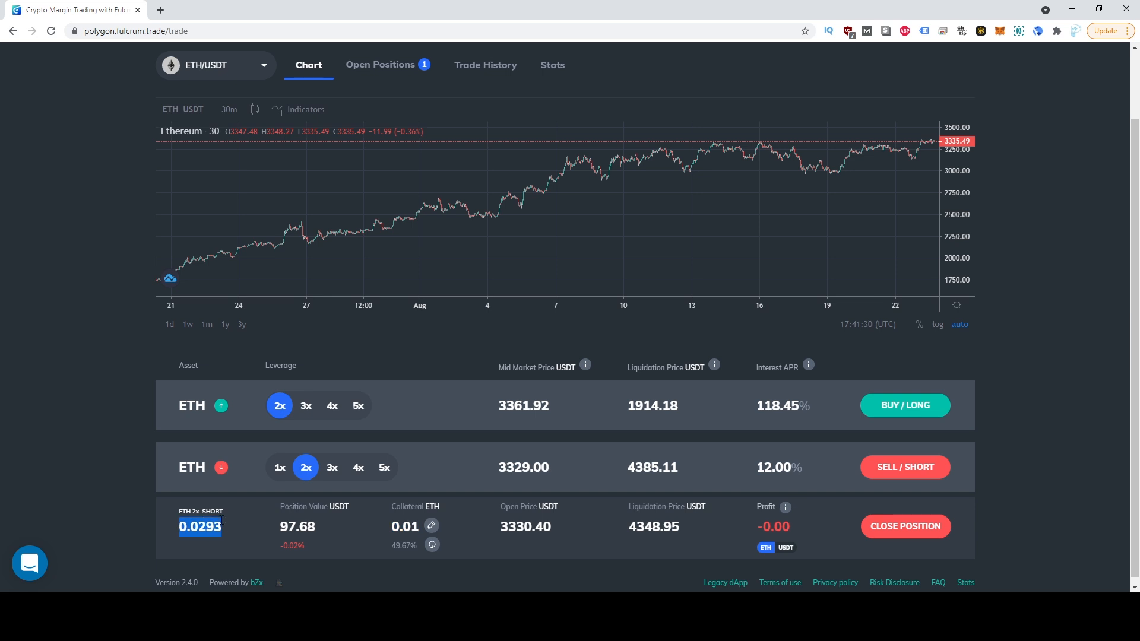
pyautogui.moveTo(250, 529)
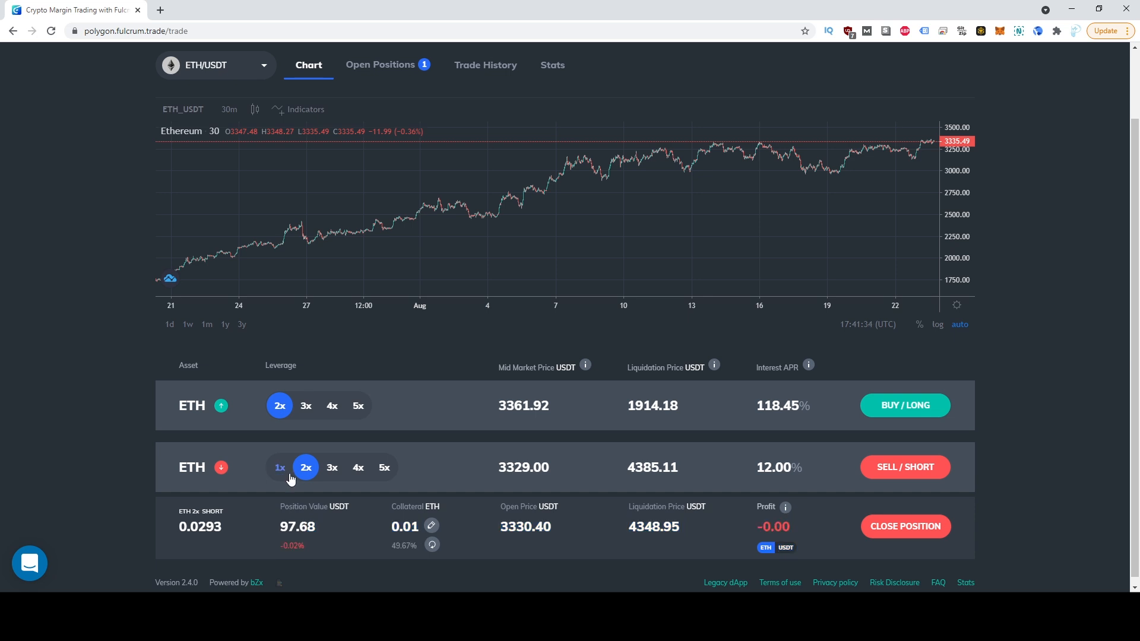
pyautogui.moveTo(306, 467)
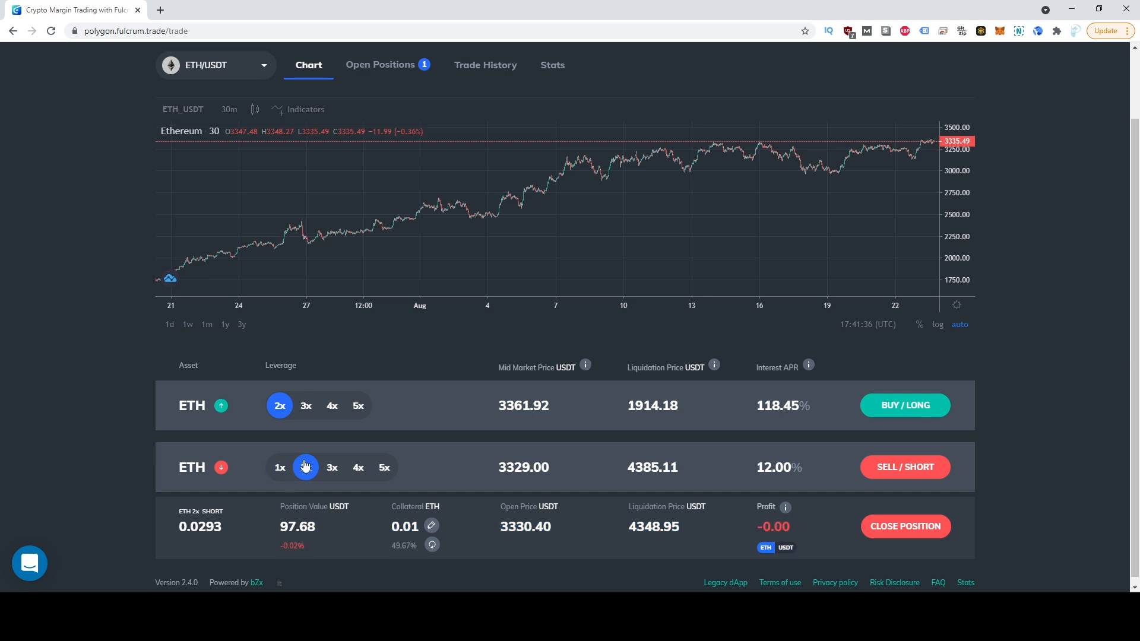
pyautogui.click(305, 466)
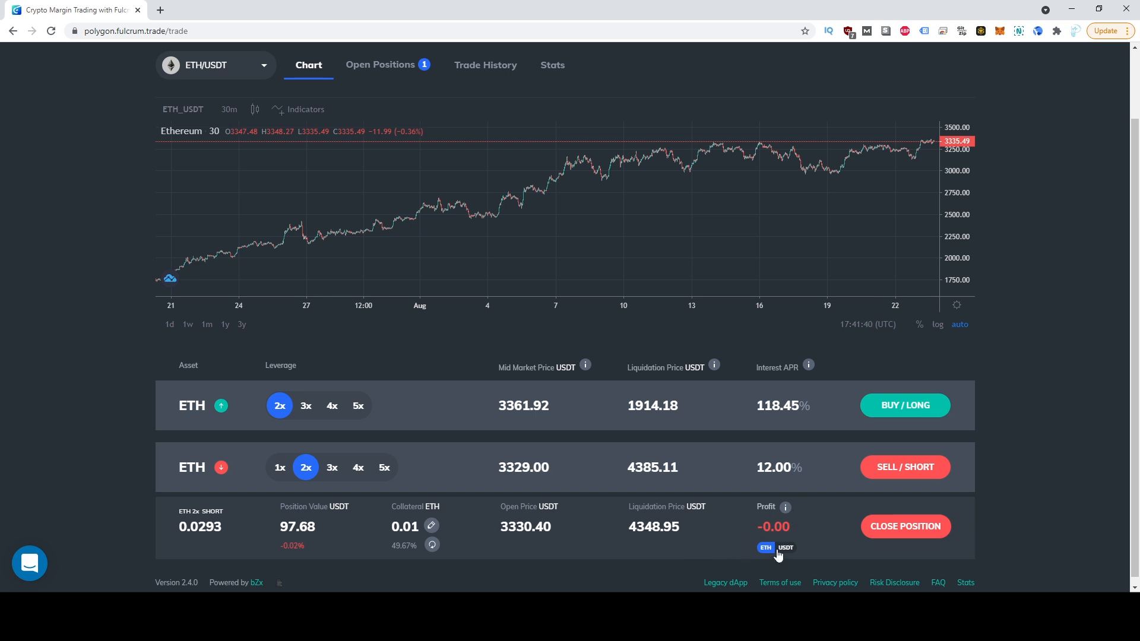
pyautogui.moveTo(765, 547)
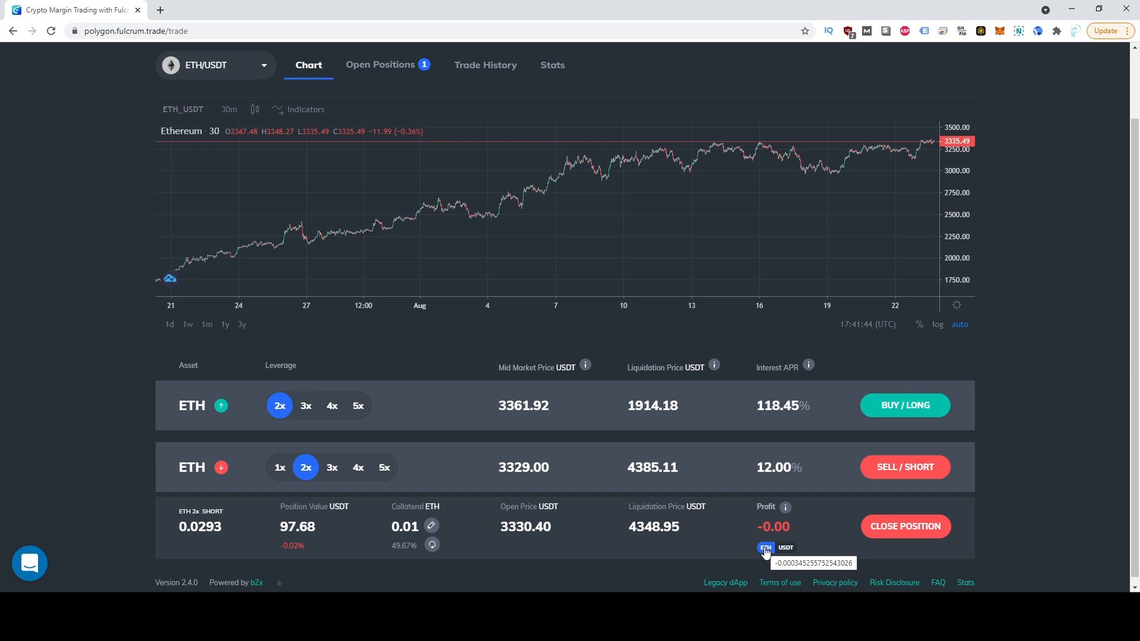
pyautogui.click(764, 547)
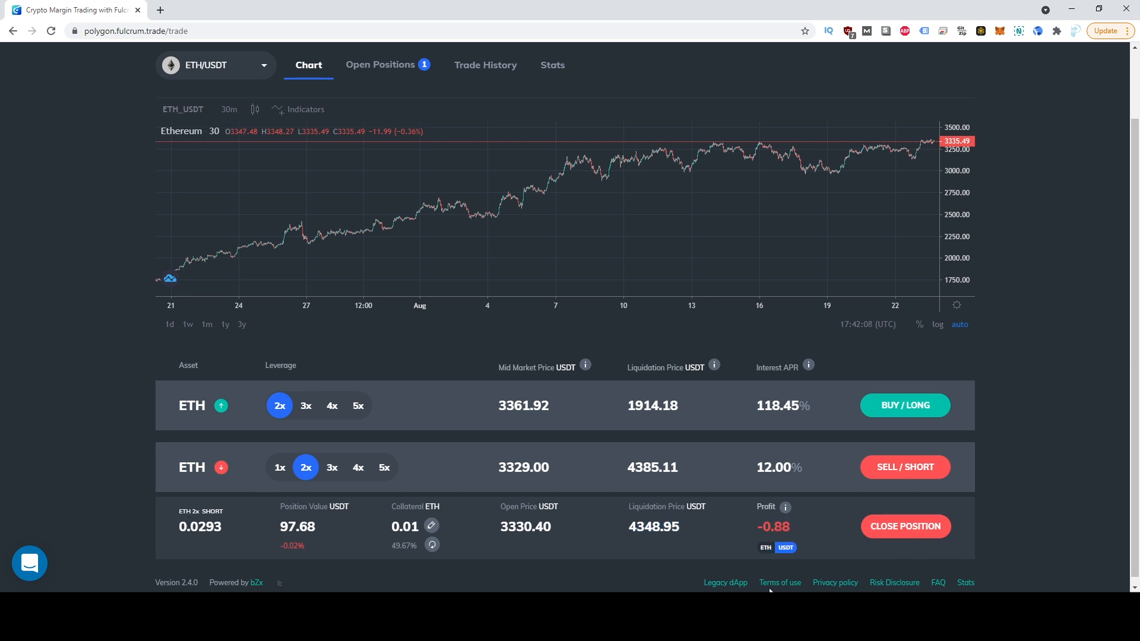
pyautogui.moveTo(853, 538)
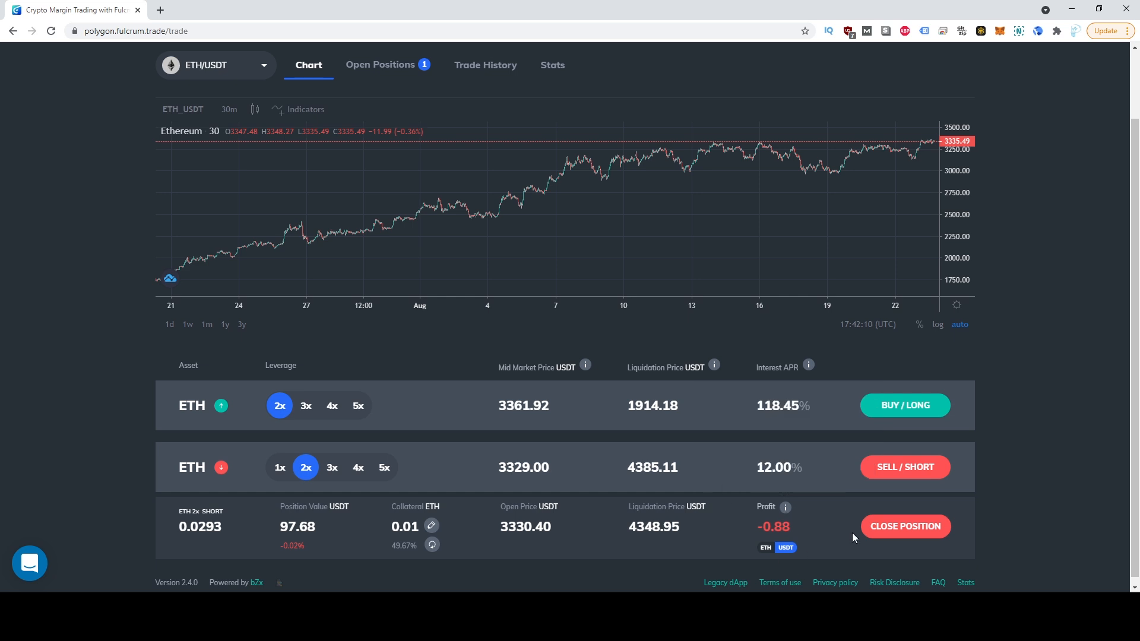
pyautogui.moveTo(765, 531)
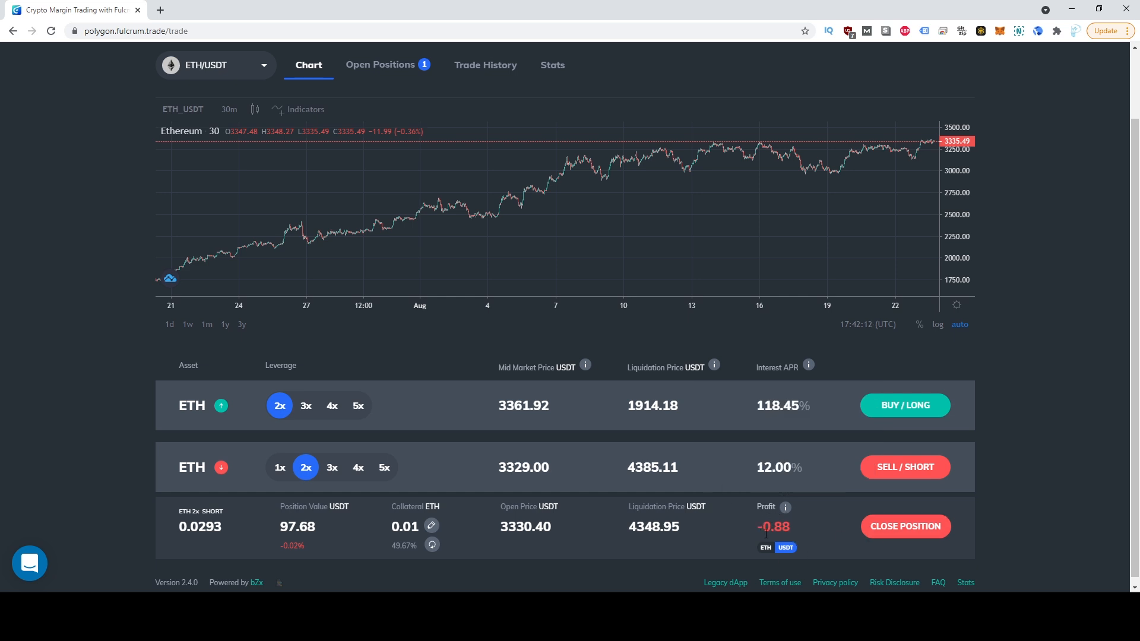
pyautogui.moveTo(772, 526)
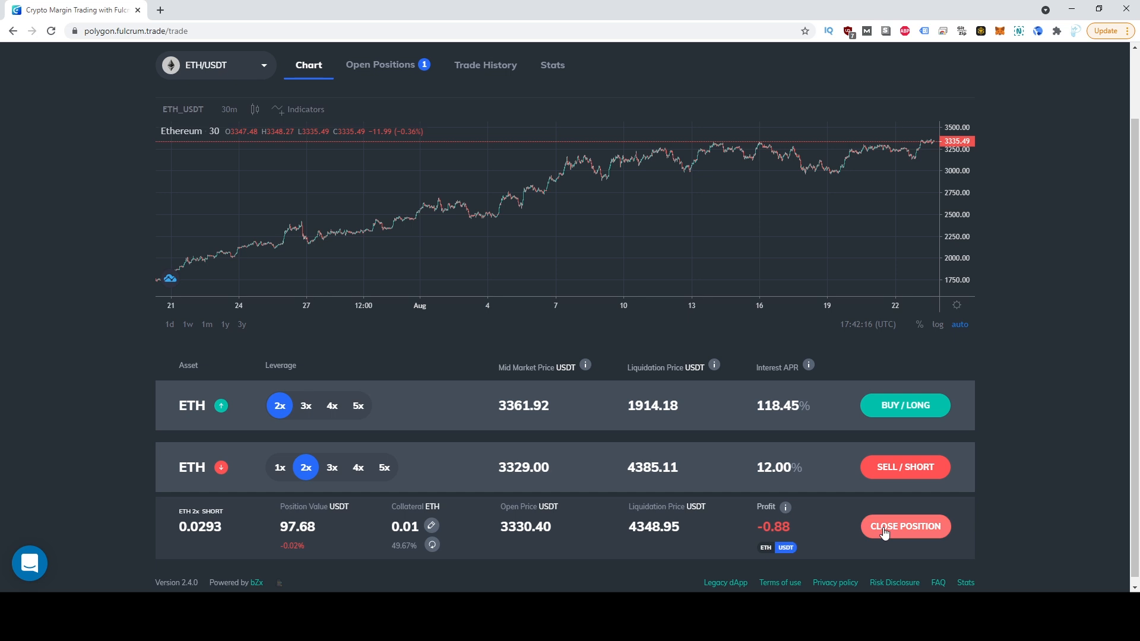
pyautogui.click(904, 526)
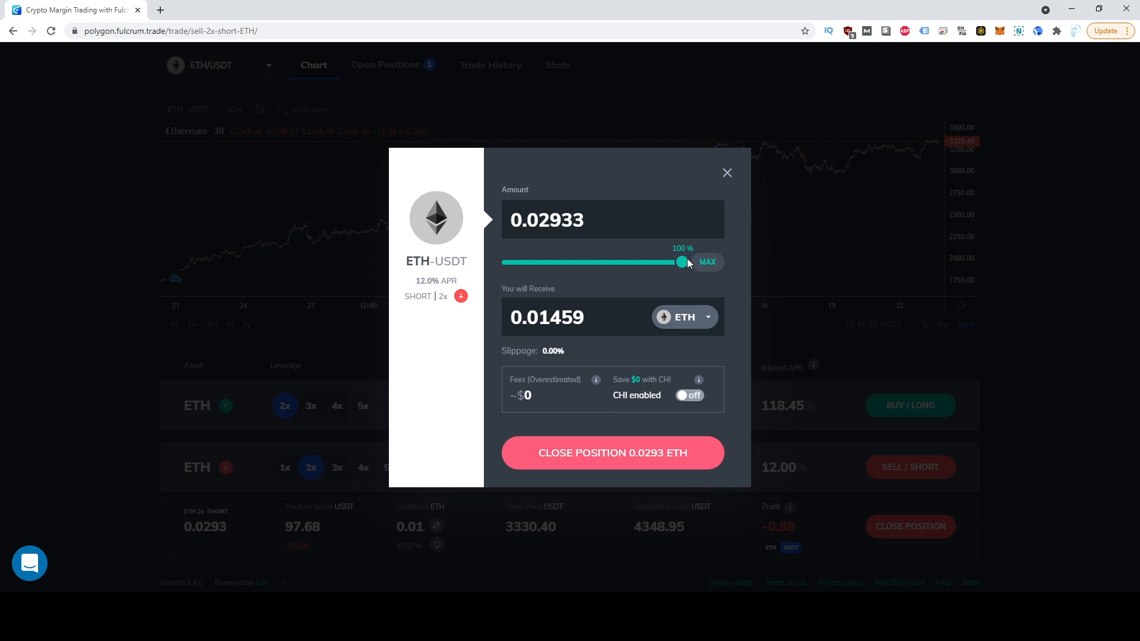
pyautogui.click(683, 317)
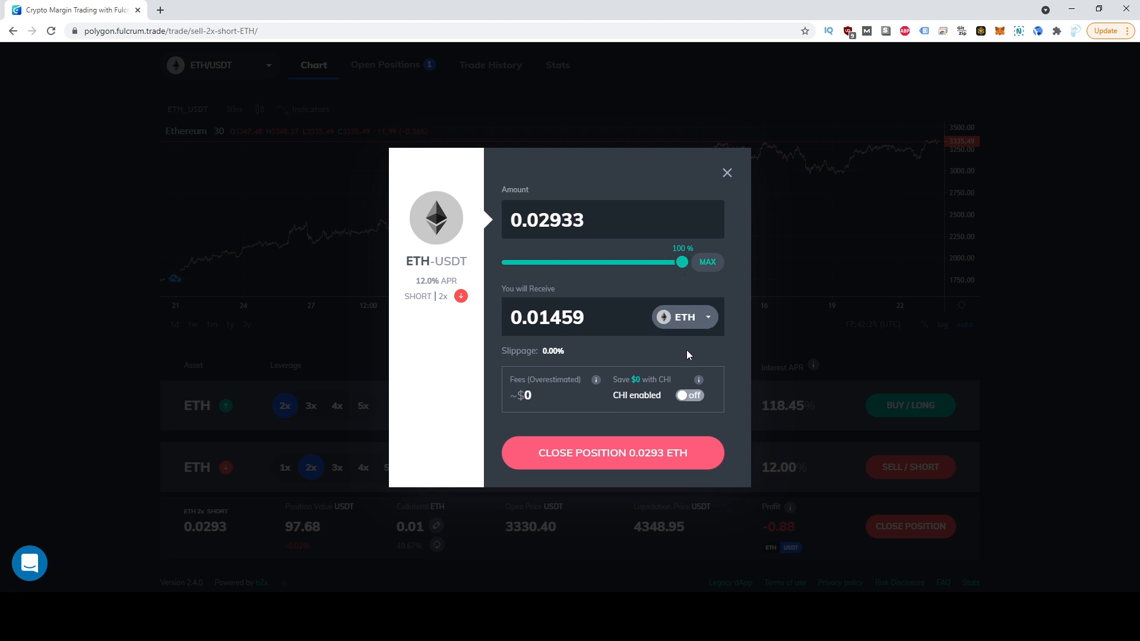
pyautogui.click(684, 317)
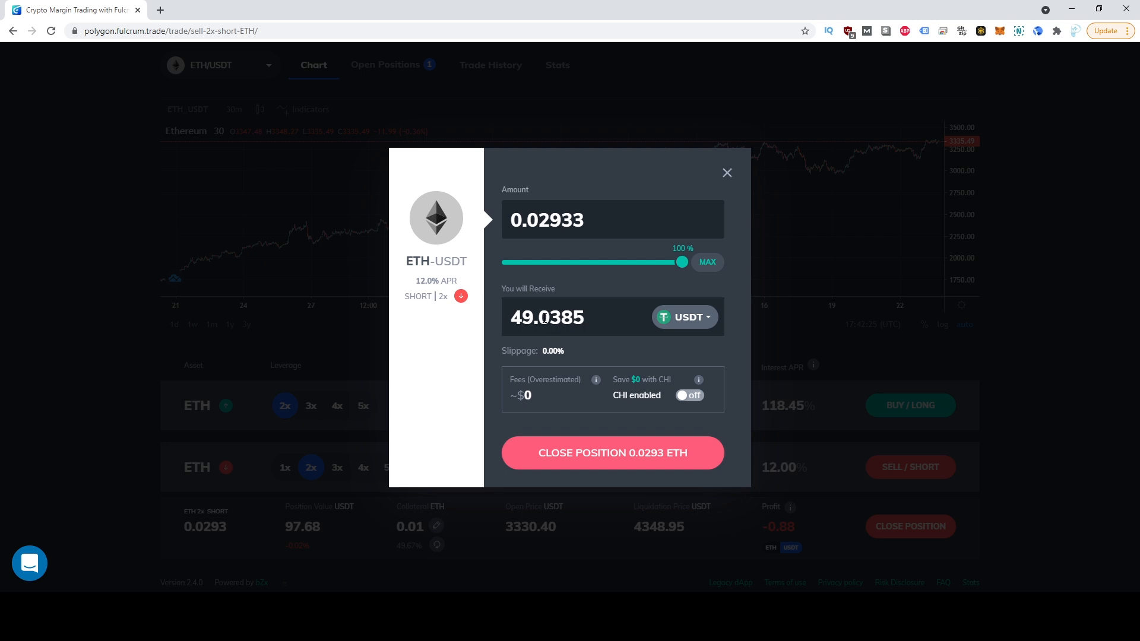
pyautogui.moveTo(741, 211)
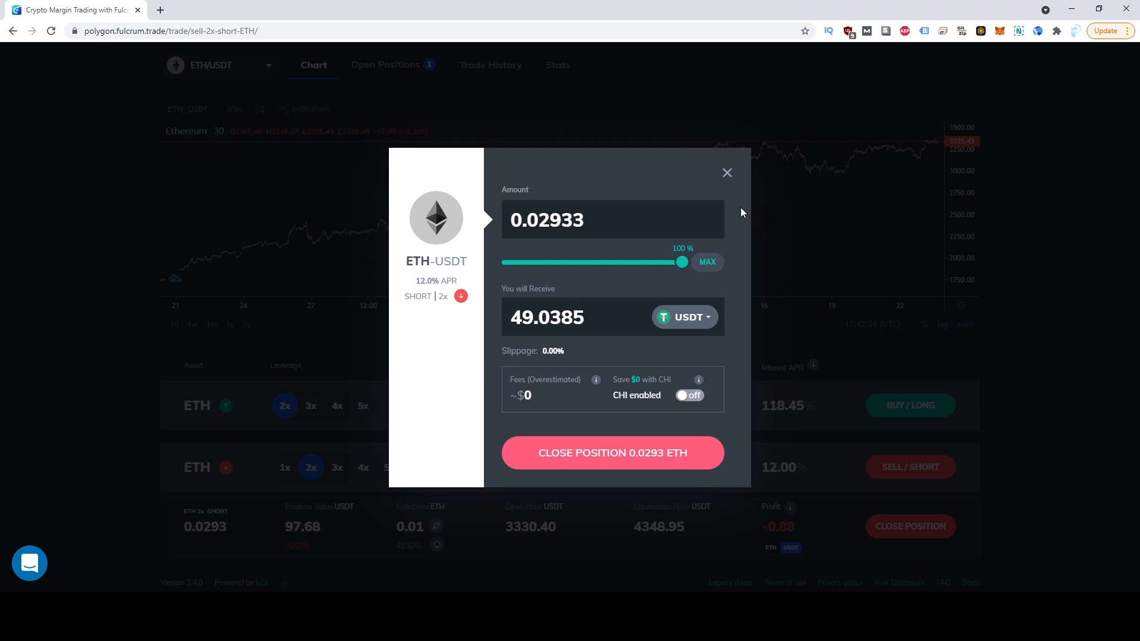
pyautogui.click(726, 172)
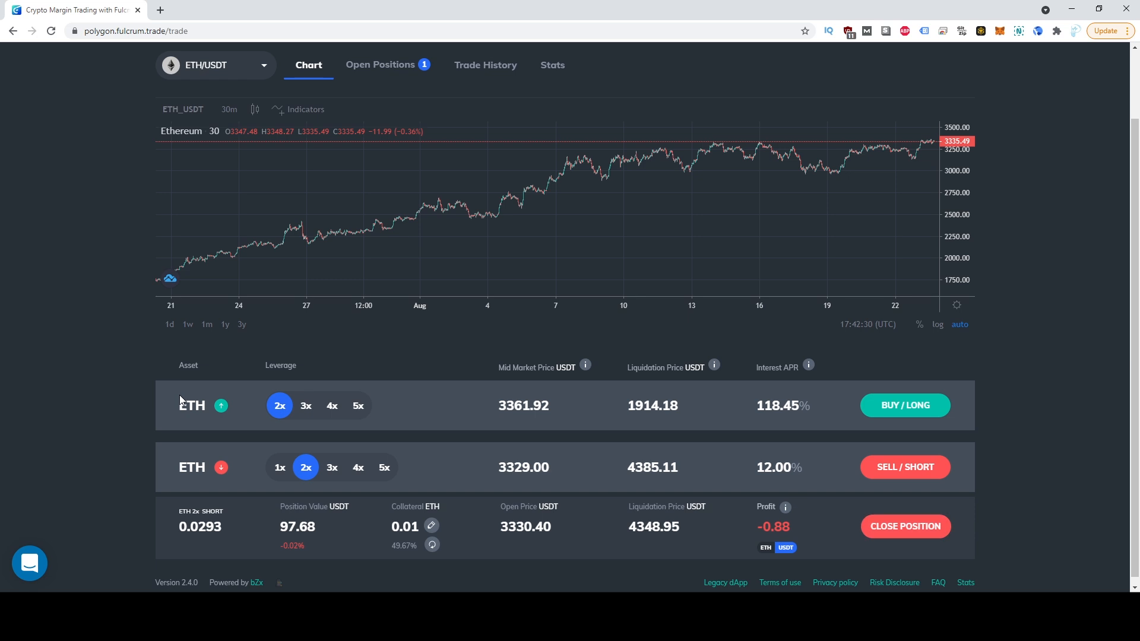
# Switch to the AAVE/USDT pair with 5x long leverage (liquidation 377.01).
pyautogui.click(215, 65)
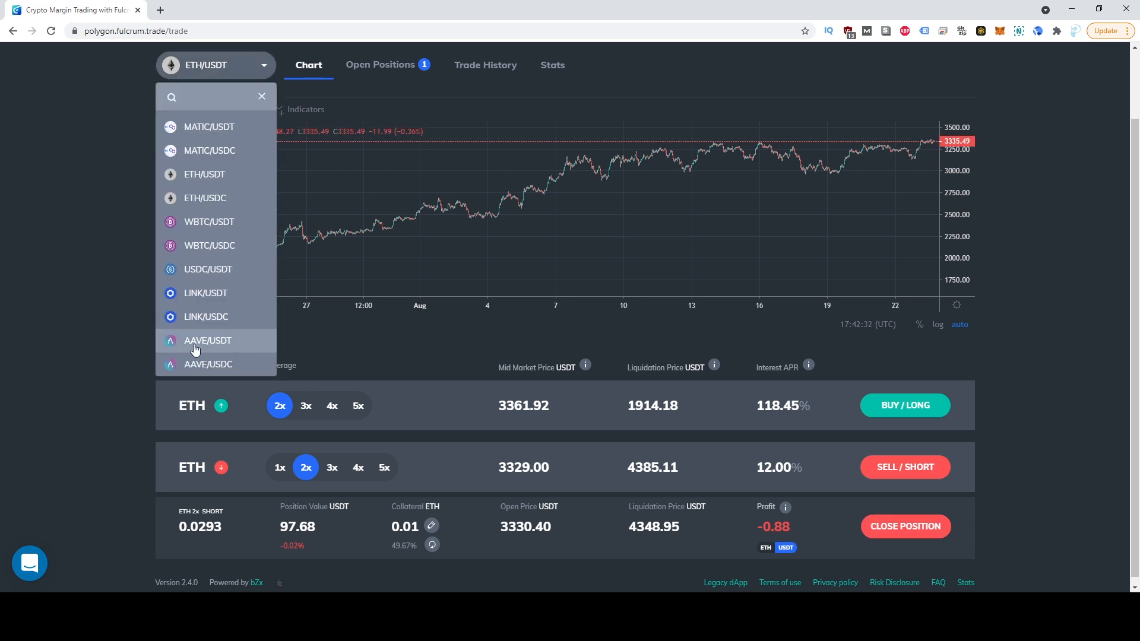
pyautogui.click(207, 340)
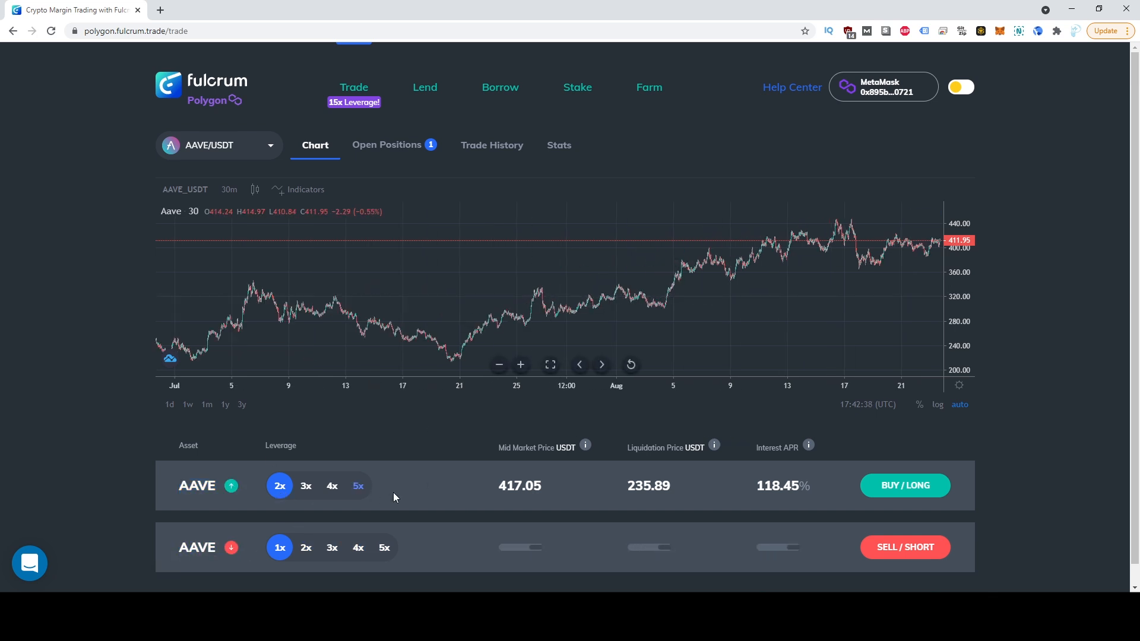
pyautogui.click(357, 486)
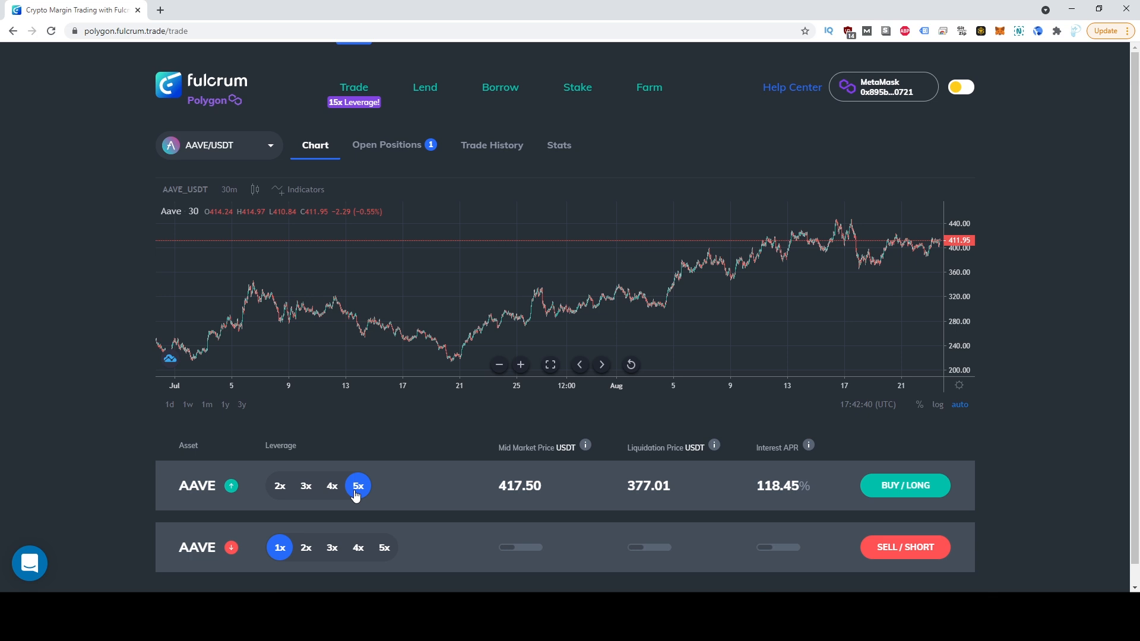
pyautogui.moveTo(246, 525)
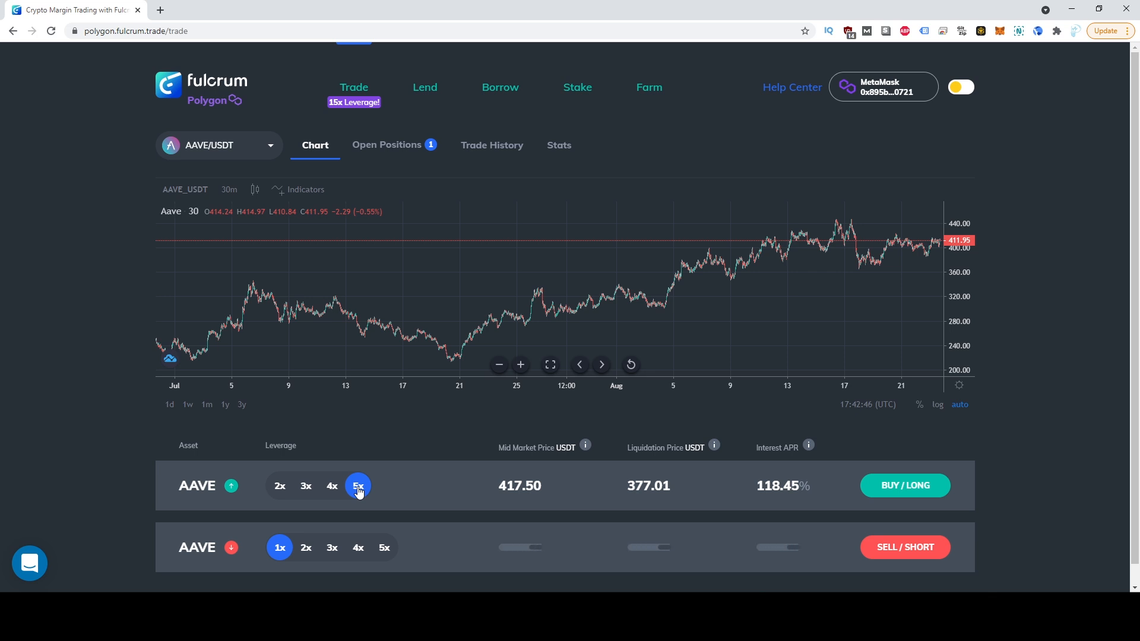
pyautogui.moveTo(625, 485)
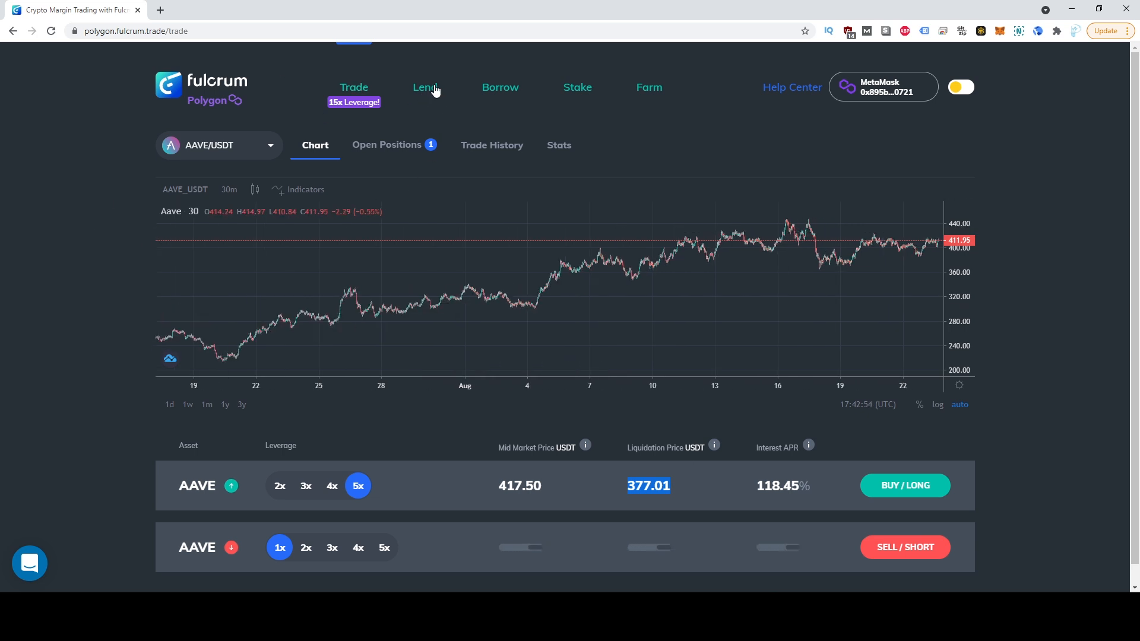
# Browse the Lend page's asset cards, checking USDC's 16.58% interest APR.
pyautogui.click(424, 88)
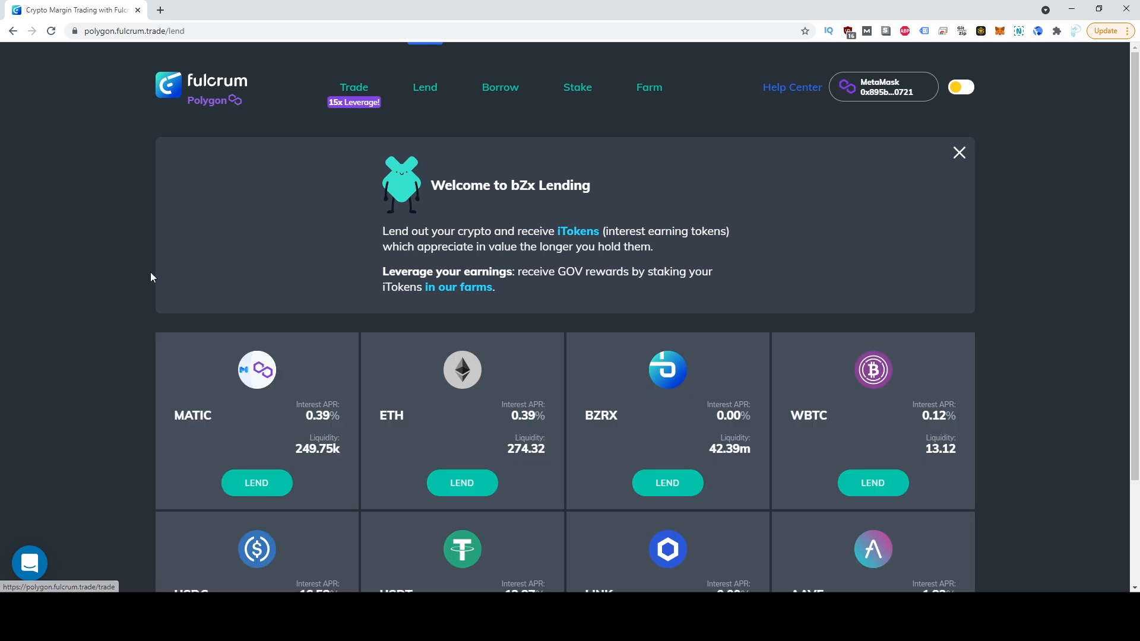
pyautogui.scroll(-3)
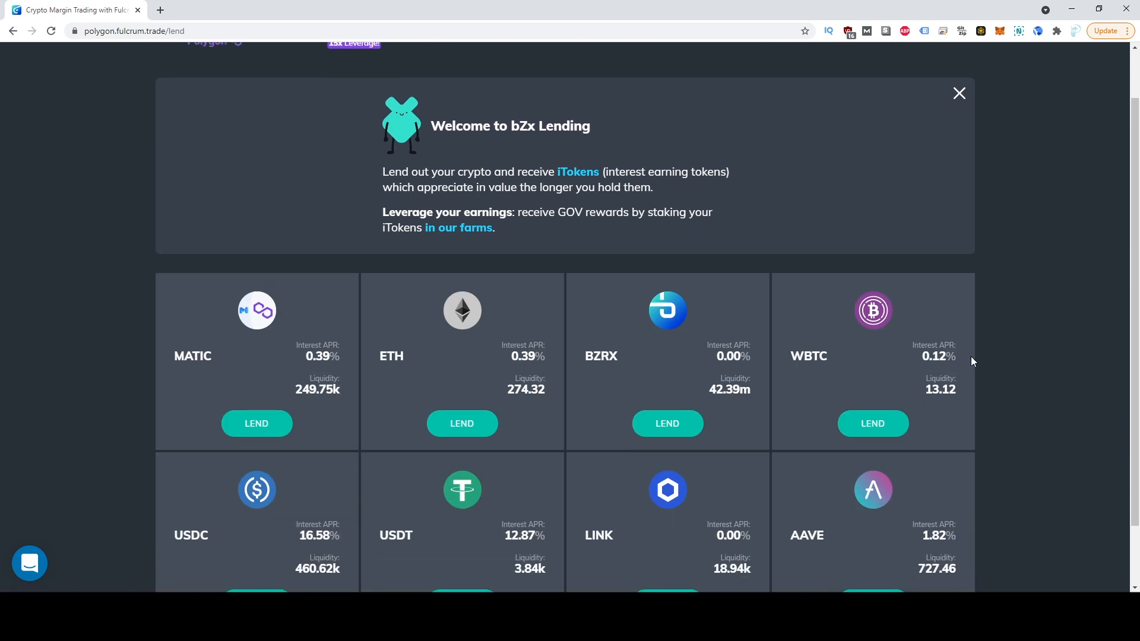
pyautogui.doubleClick(314, 536)
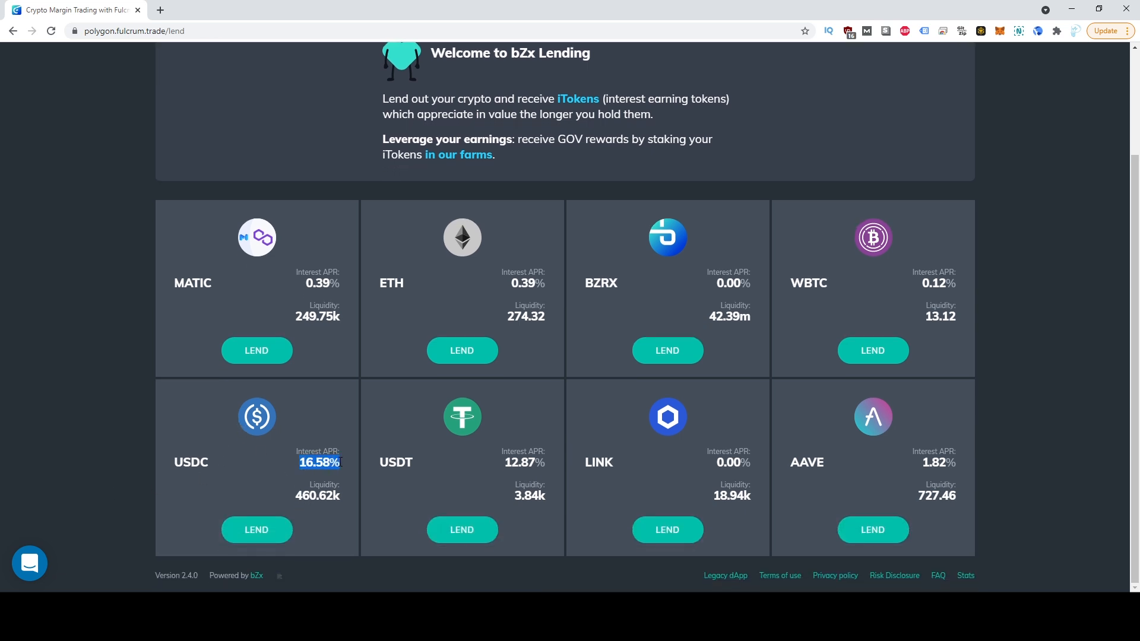
pyautogui.moveTo(318, 462)
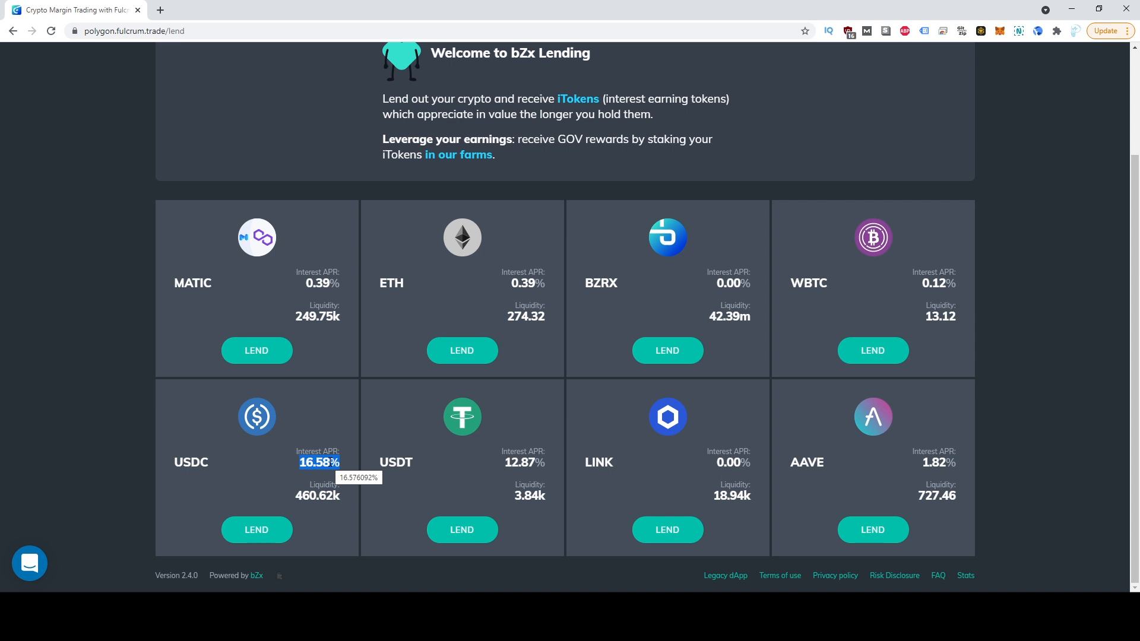
pyautogui.moveTo(256, 422)
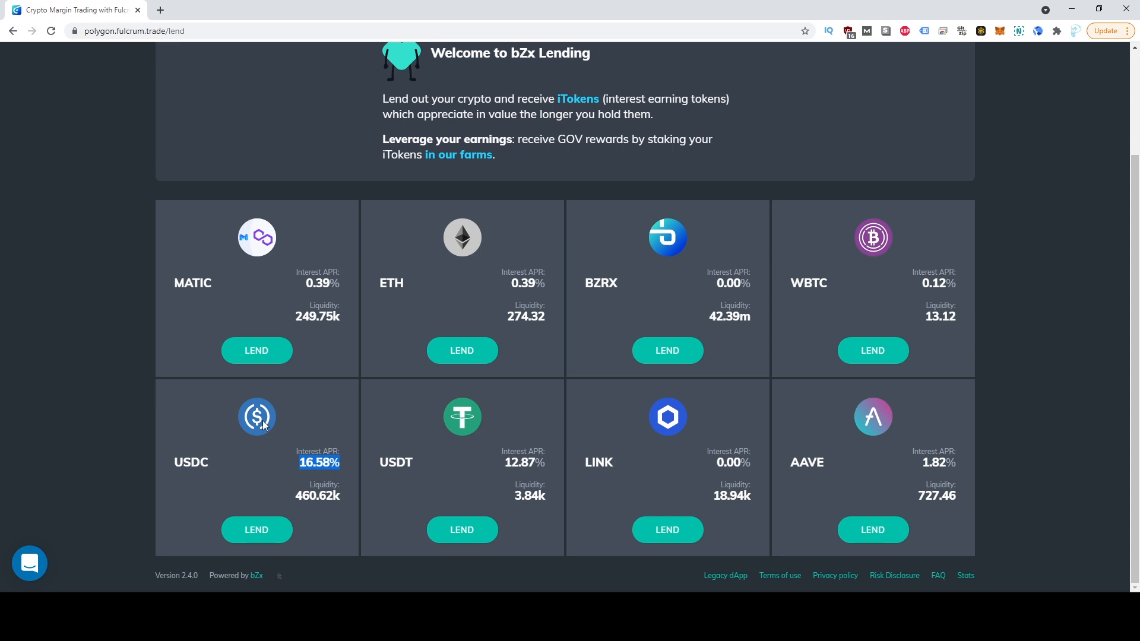
pyautogui.moveTo(290, 463)
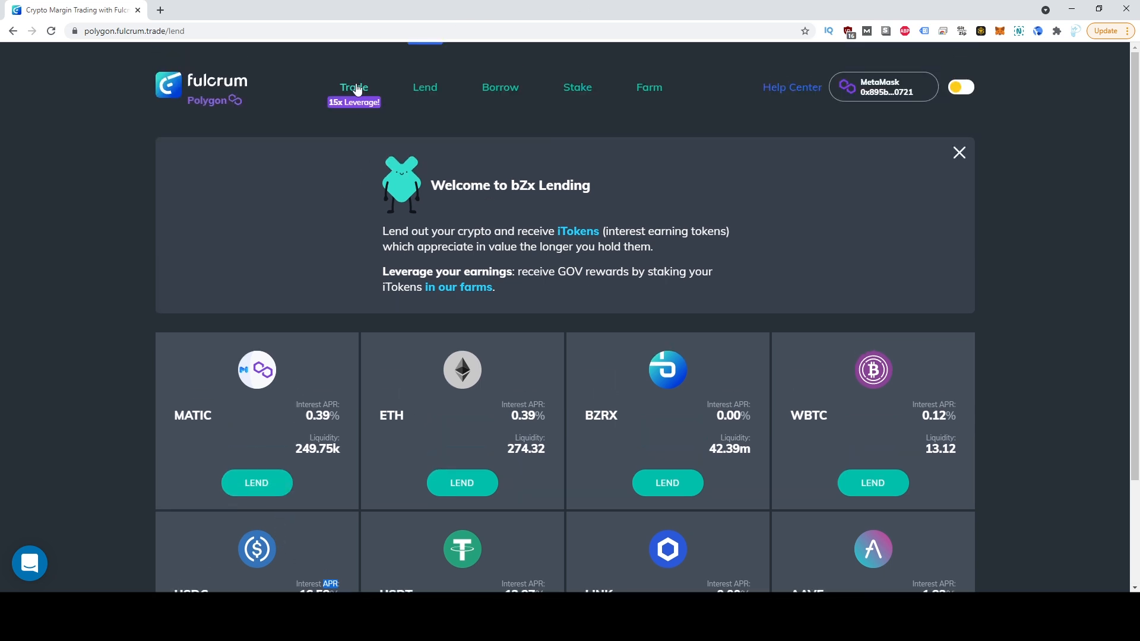
pyautogui.scroll(-3)
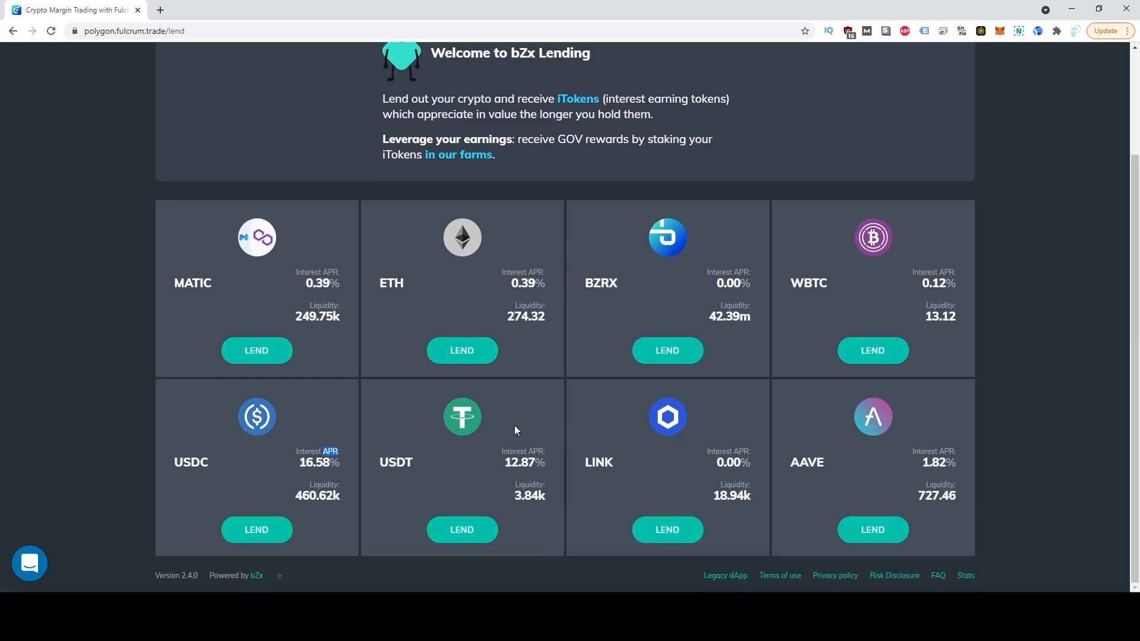
pyautogui.moveTo(318, 442)
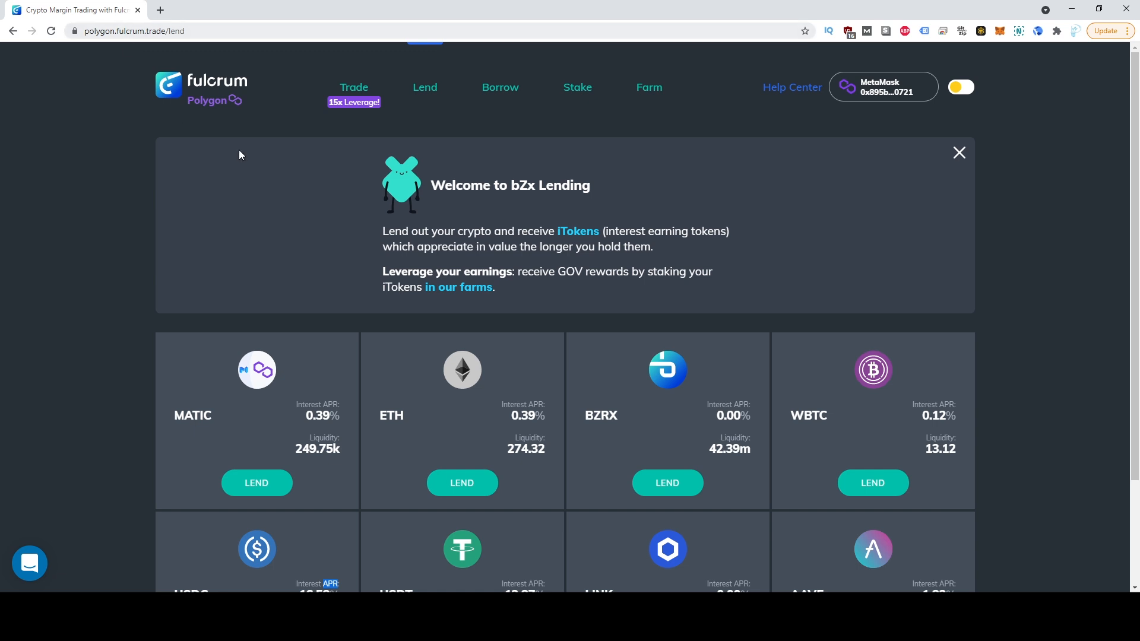
# Go back to the AAVE/USDT trade page from the top navigation.
pyautogui.click(354, 87)
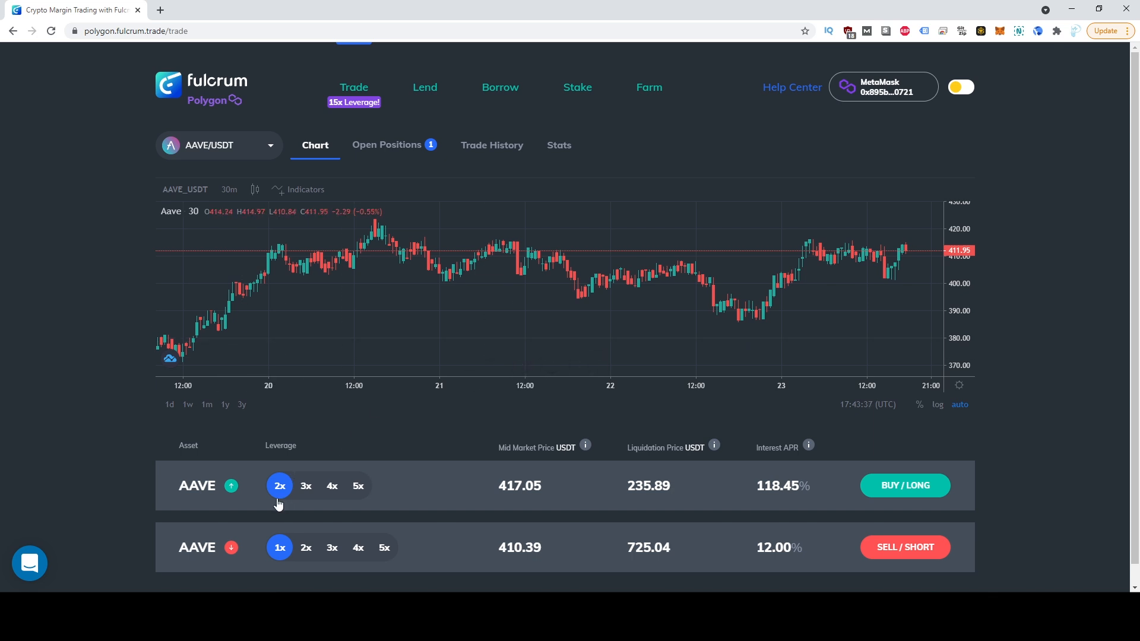
pyautogui.moveTo(235, 159)
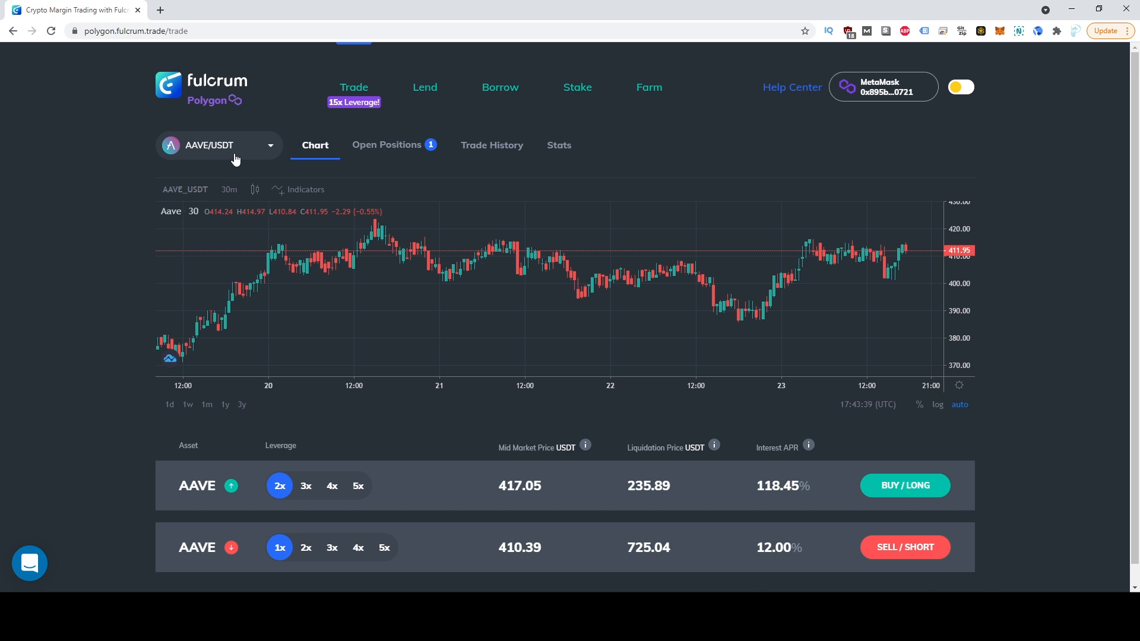